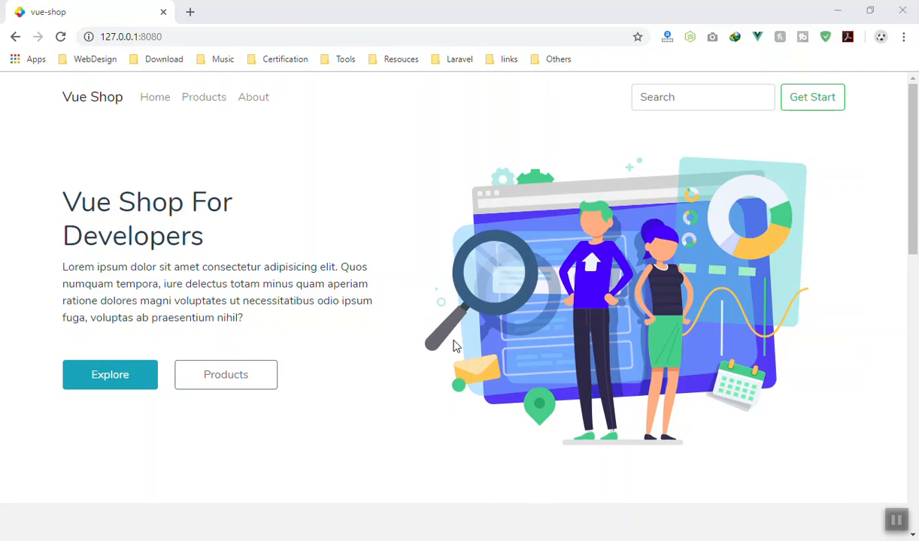
mouse_move(440, 327)
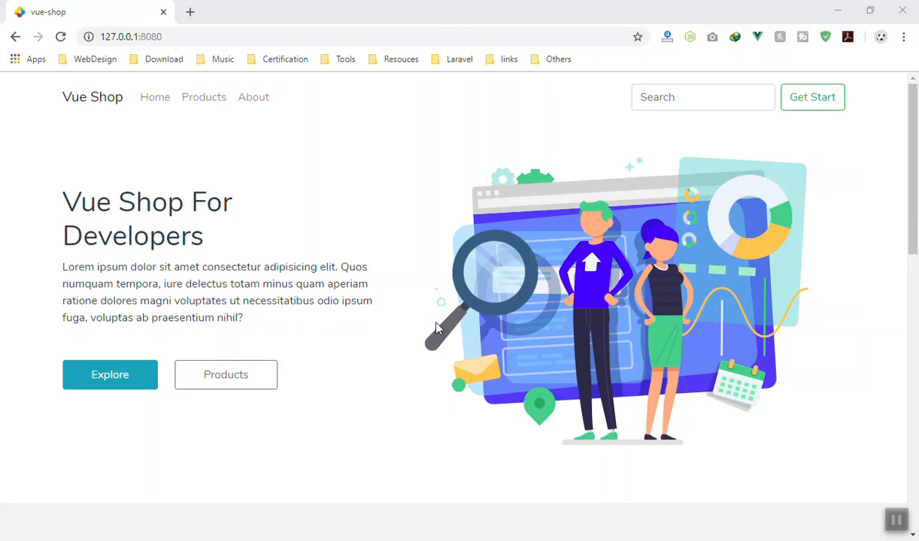
mouse_move(337, 354)
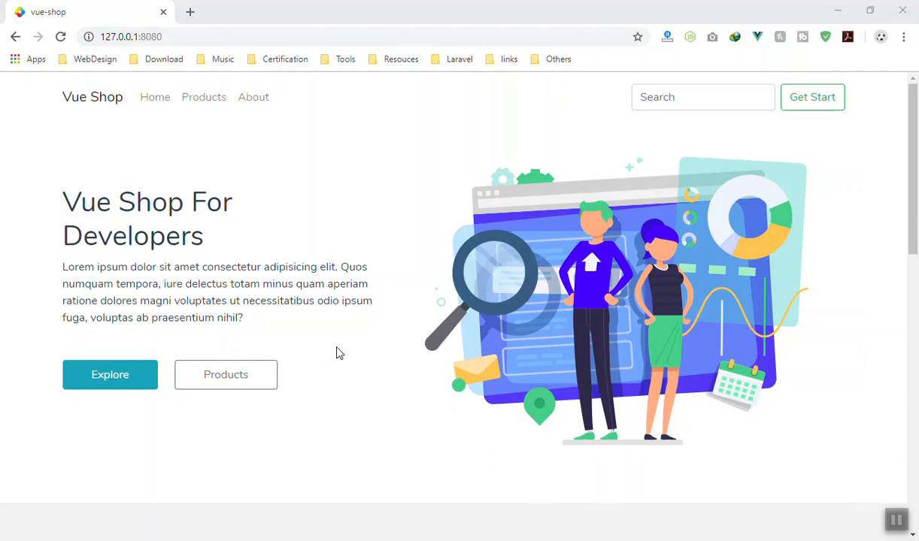
mouse_move(159, 231)
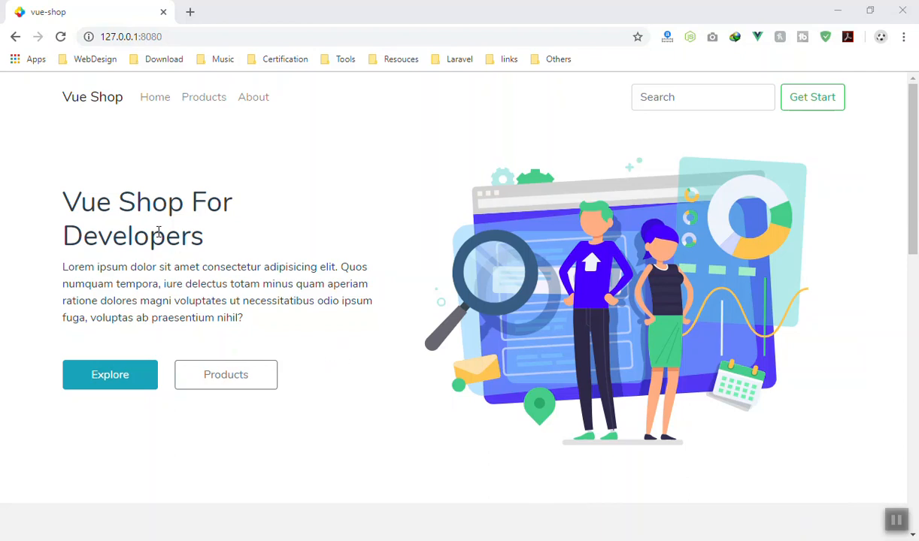
mouse_move(314, 322)
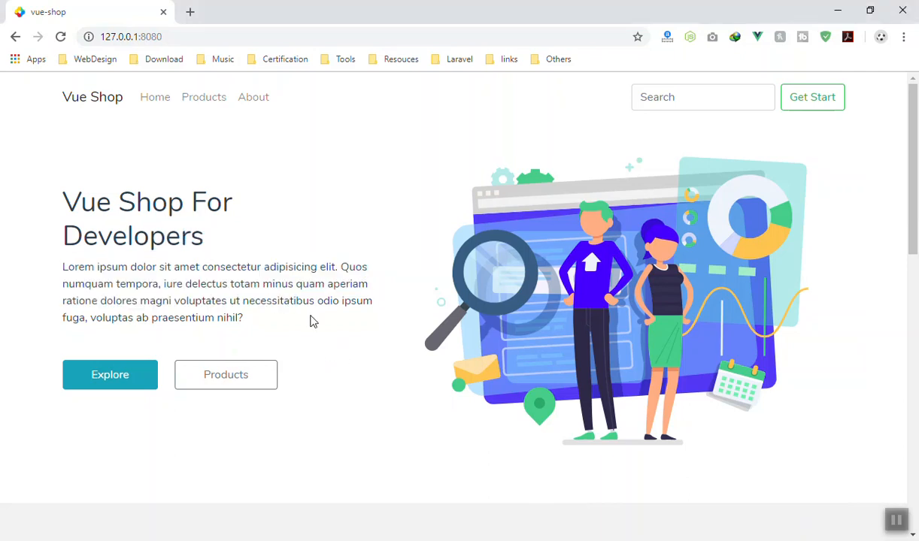
mouse_move(346, 346)
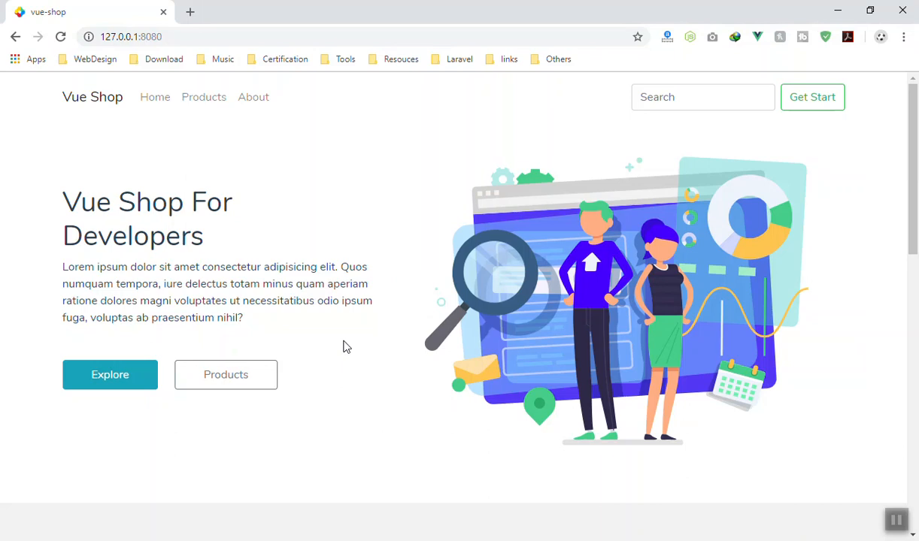
mouse_move(349, 355)
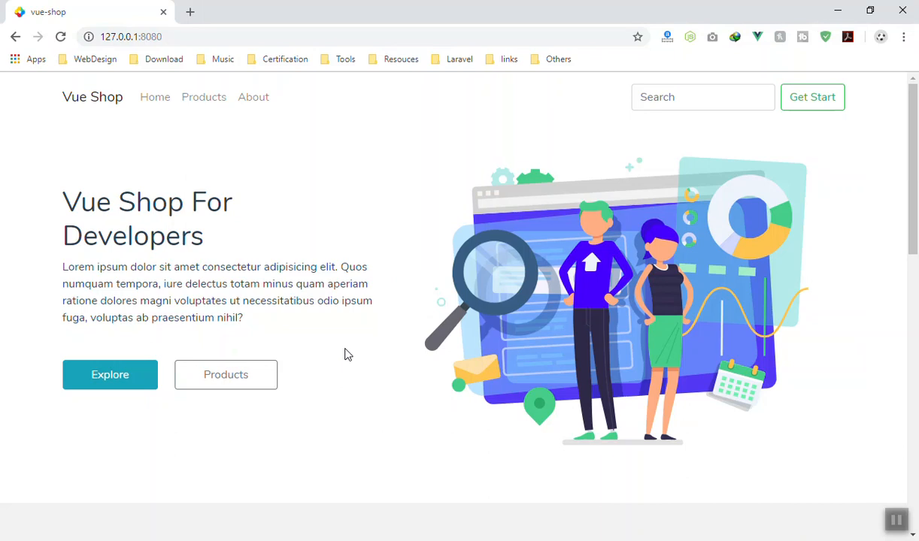
Scroll through the Vue Shop front page to review its sections top to bottom
scroll("down", 3)
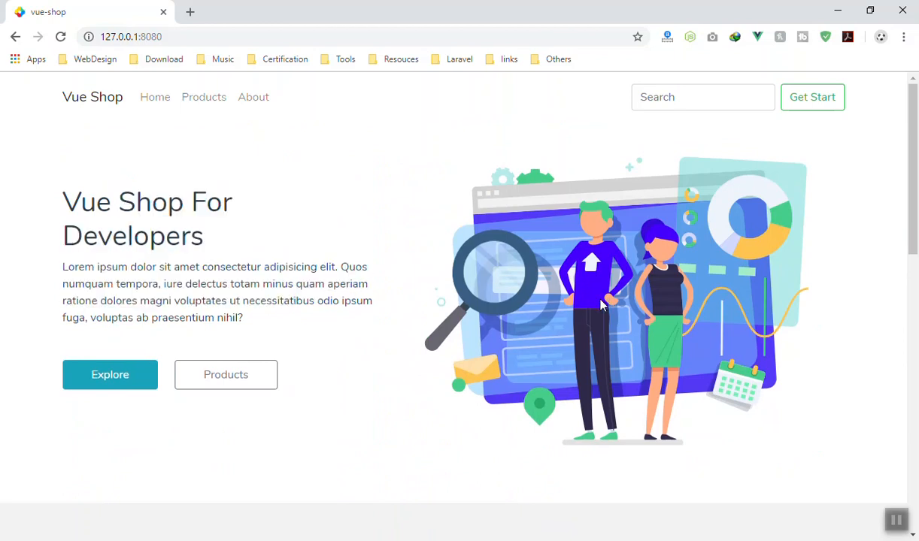
mouse_move(586, 316)
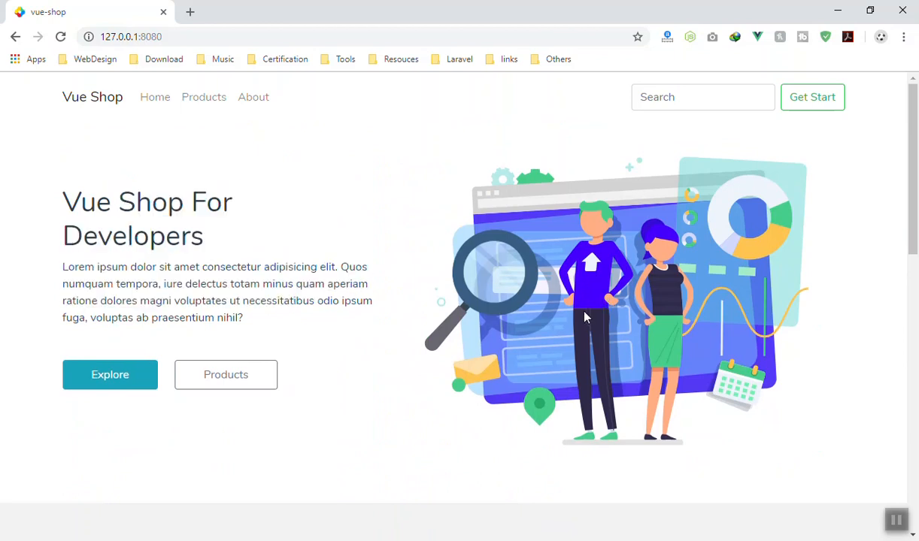
scroll("down", 3)
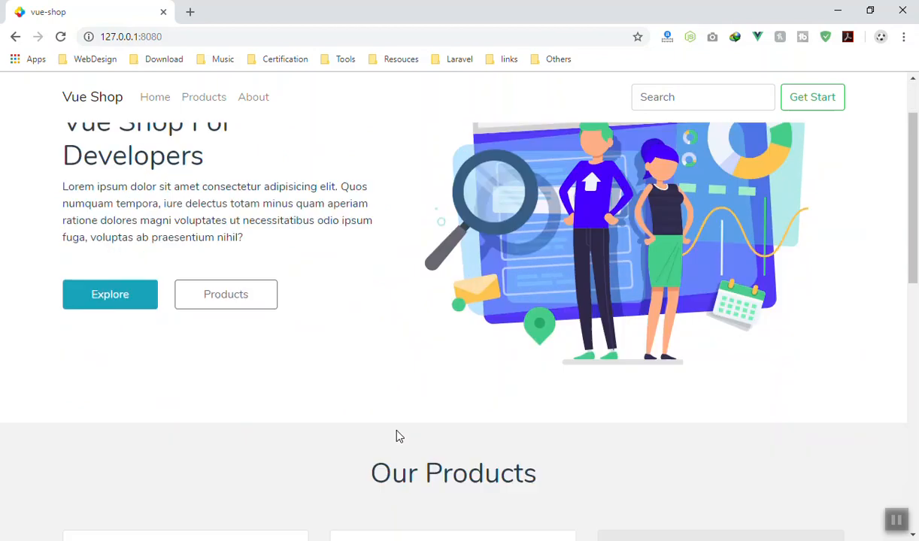
scroll("down", 3)
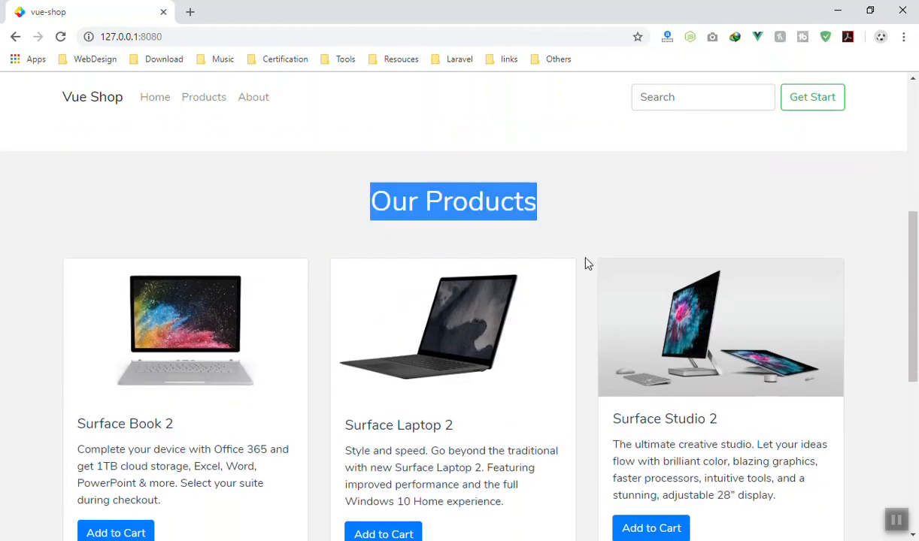
scroll("down", 3)
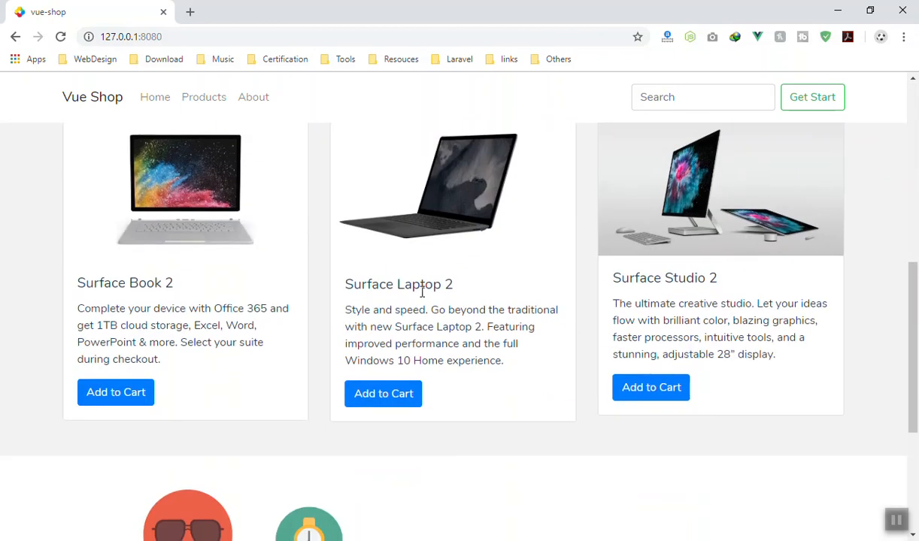
scroll("down", 3)
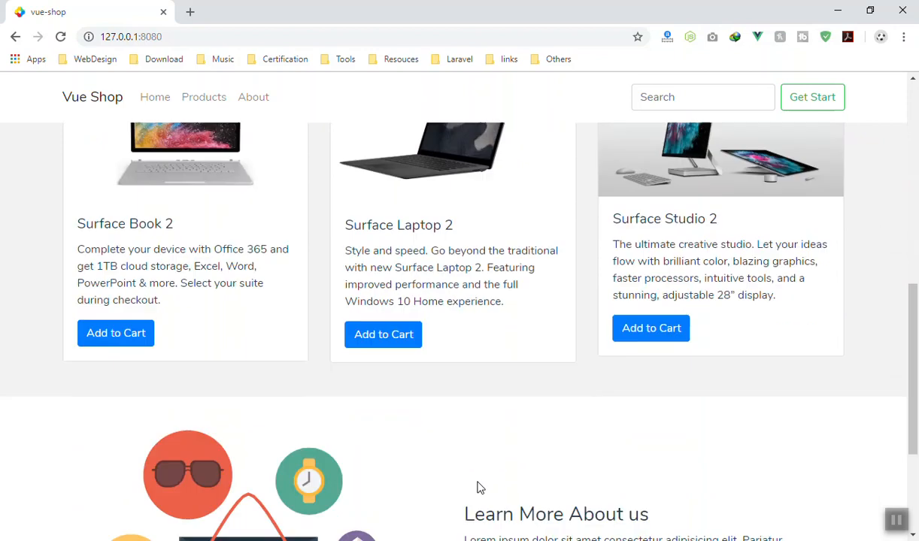
scroll("down", 3)
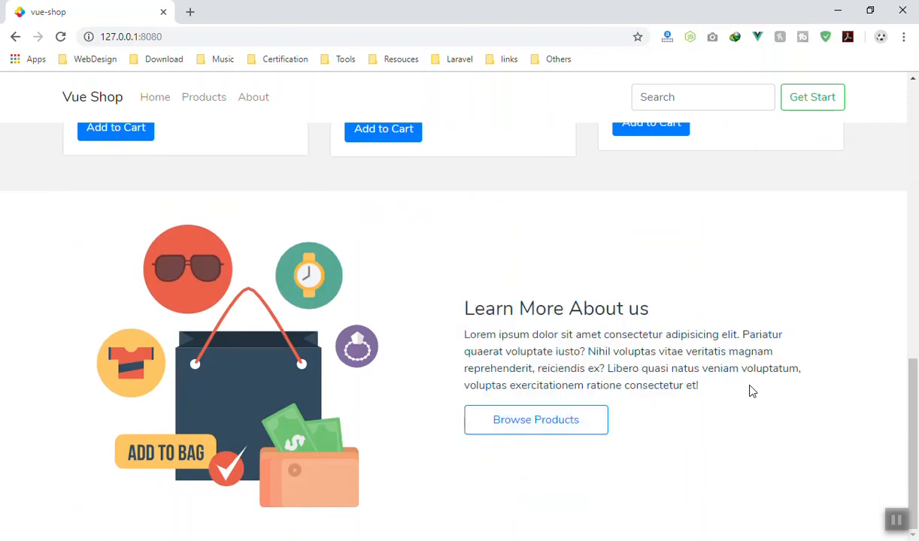
scroll("up", 3)
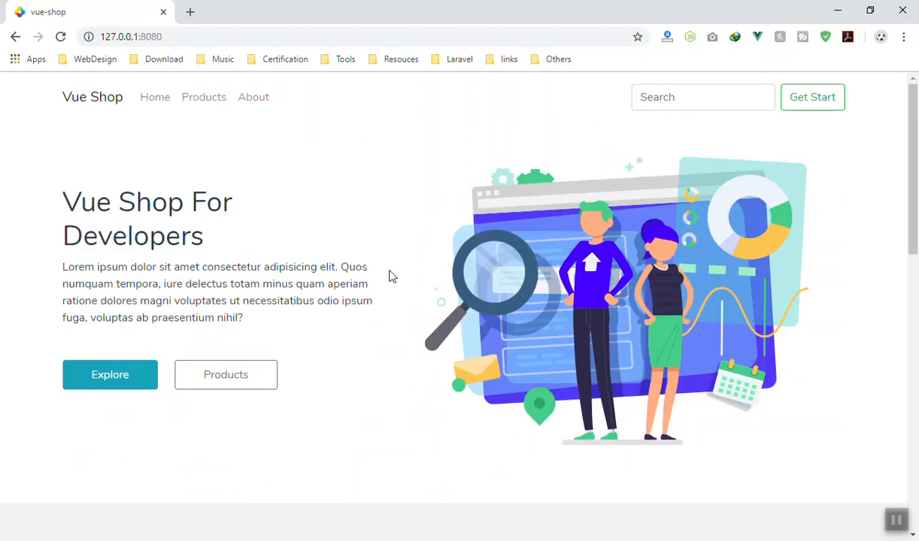
mouse_move(312, 261)
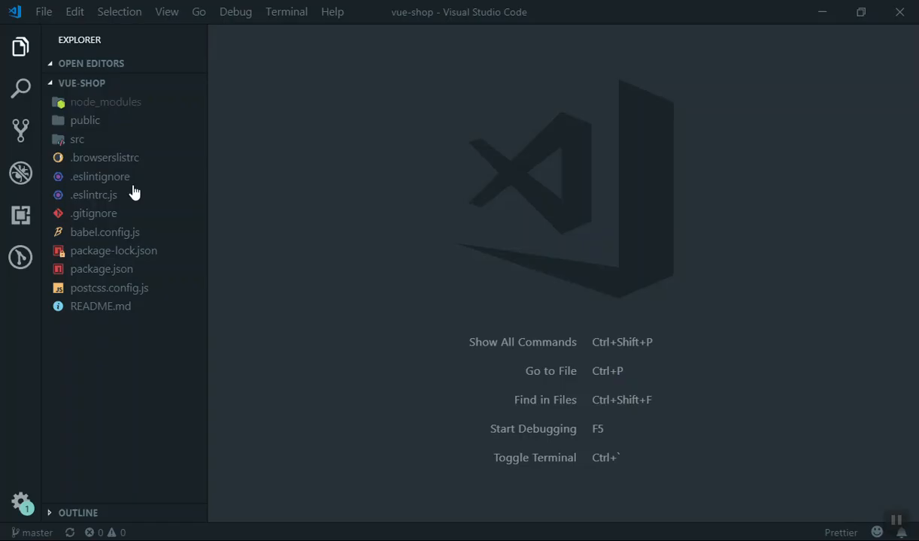
Expand src/components in the Explorer and view Hero.vue's template code
left_click(77, 138)
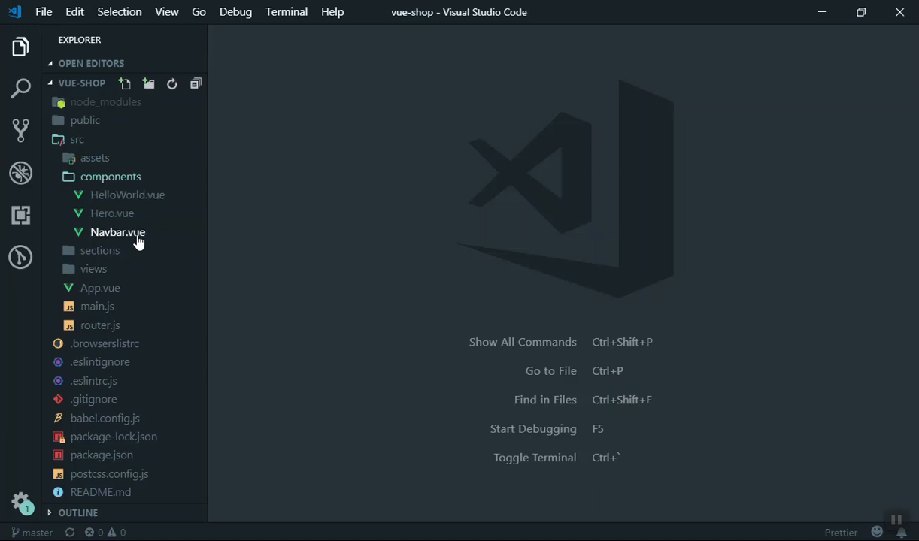
left_click(111, 213)
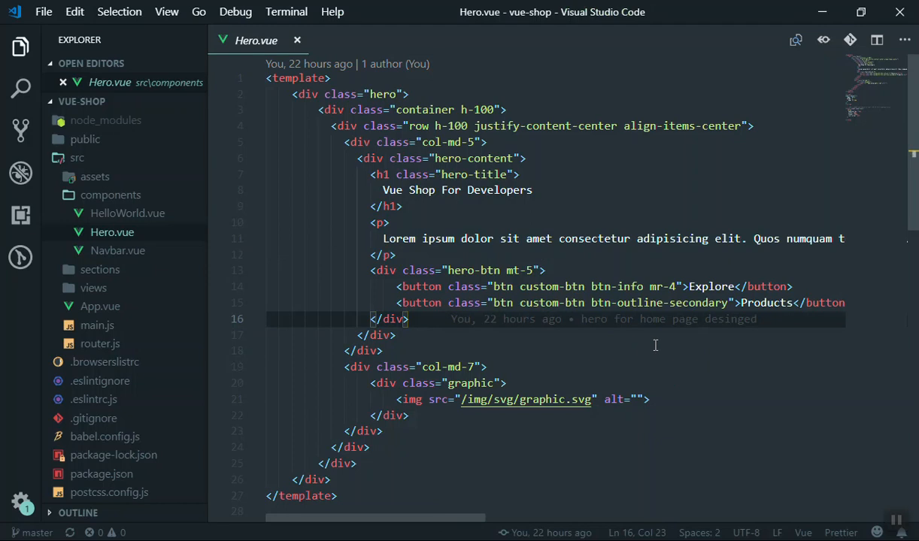
scroll("down", 3)
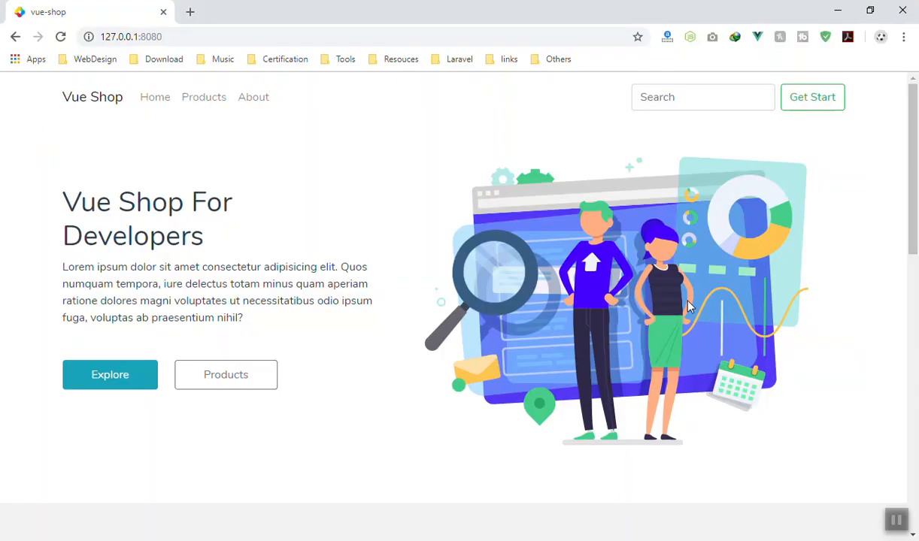
left_click_drag(64, 266, 325, 283)
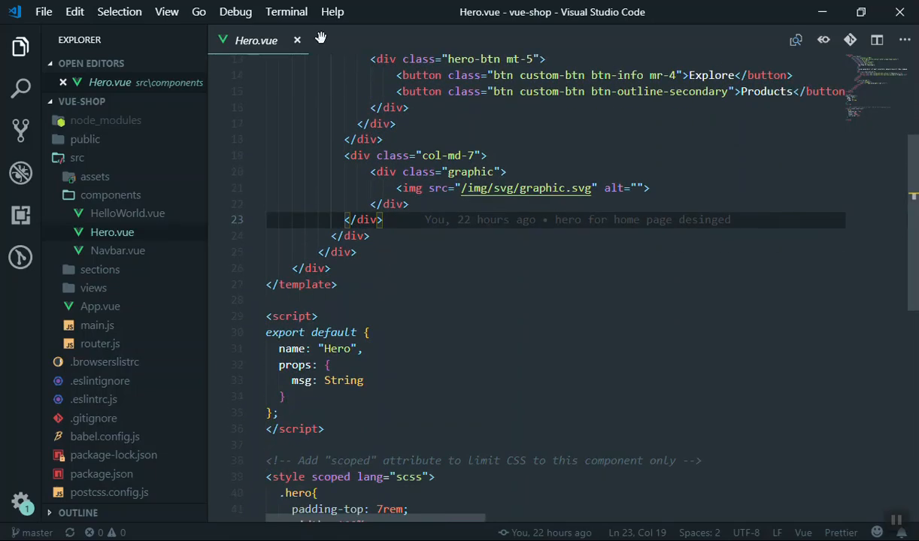
left_click(298, 41)
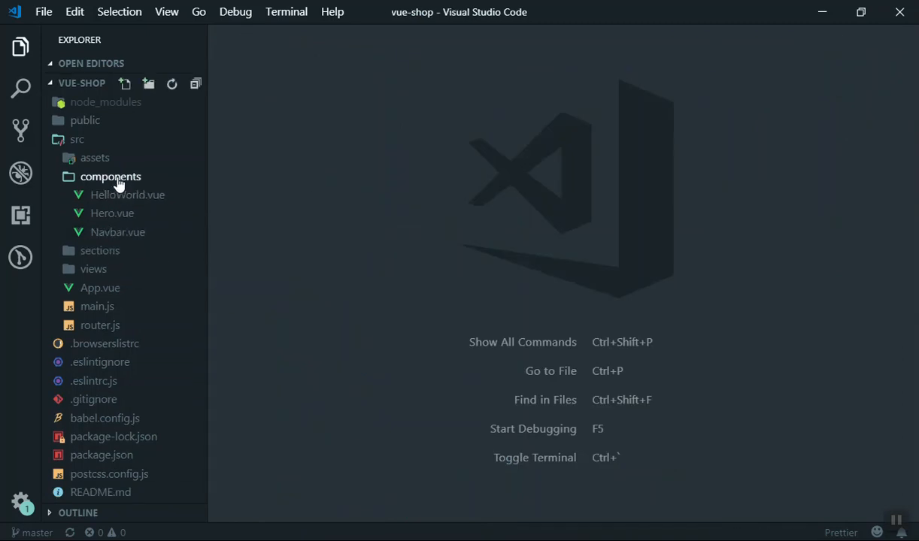
left_click(112, 176)
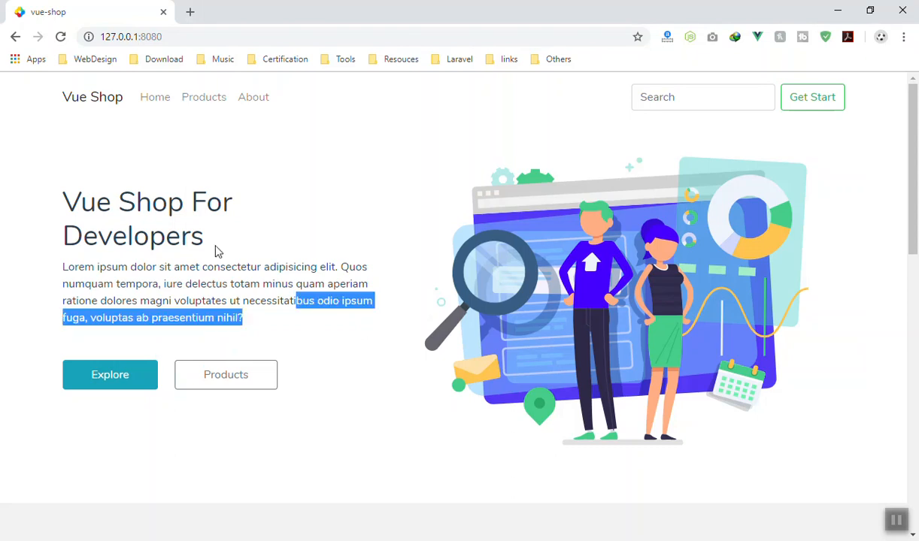
Highlight the Learn More About us heading and paragraph, then reveal the three Surface product cards
scroll("down", 3)
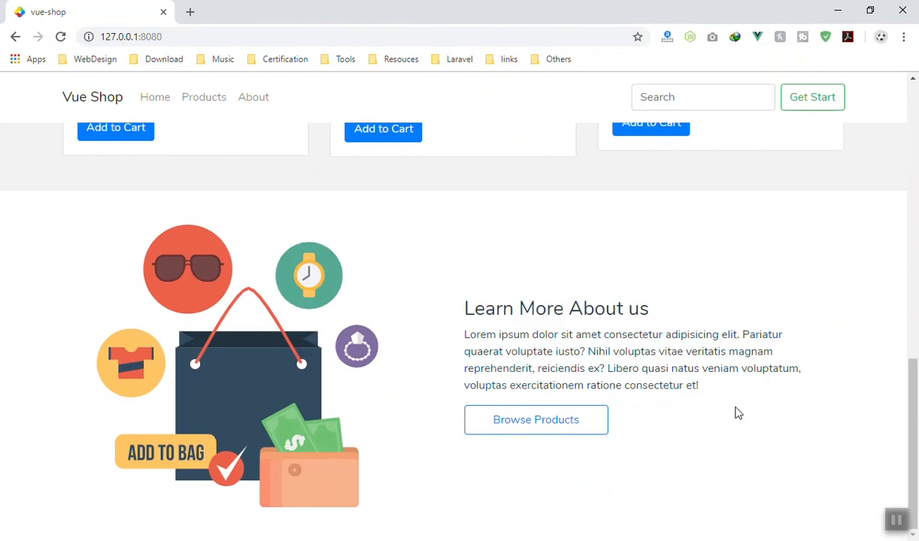
left_click_drag(463, 308, 698, 385)
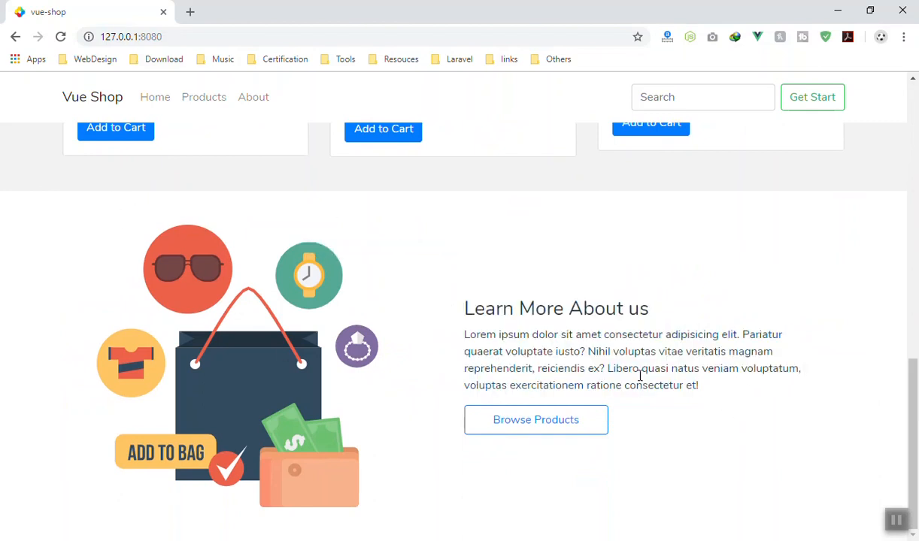
left_click_drag(463, 301, 698, 385)
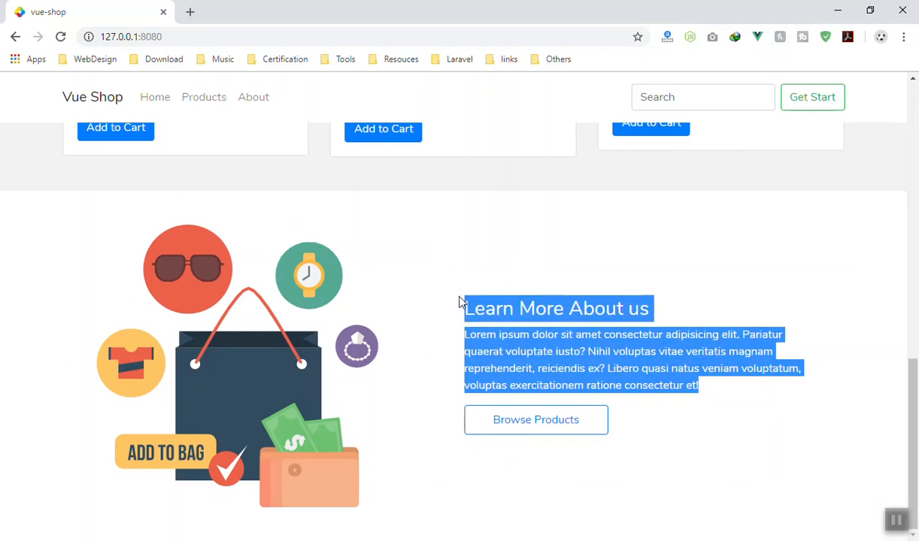
scroll("up", 3)
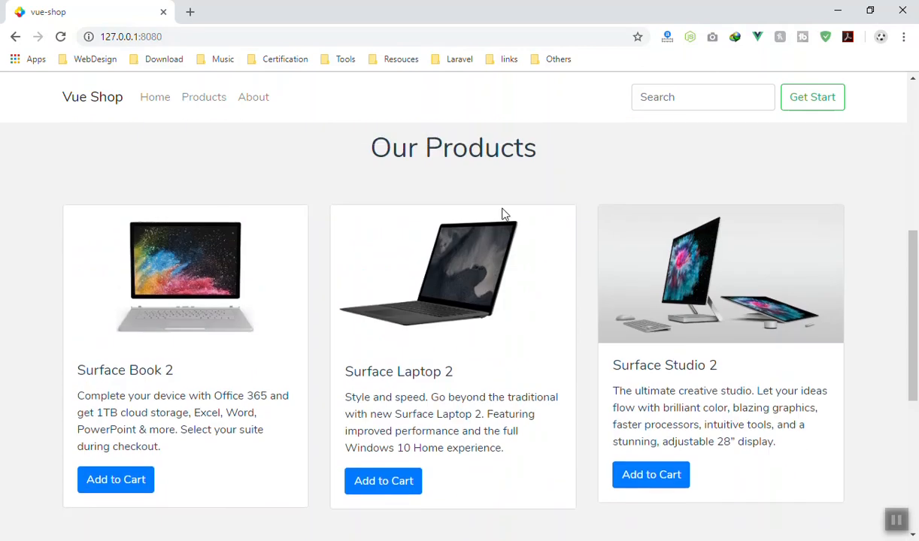
mouse_move(508, 218)
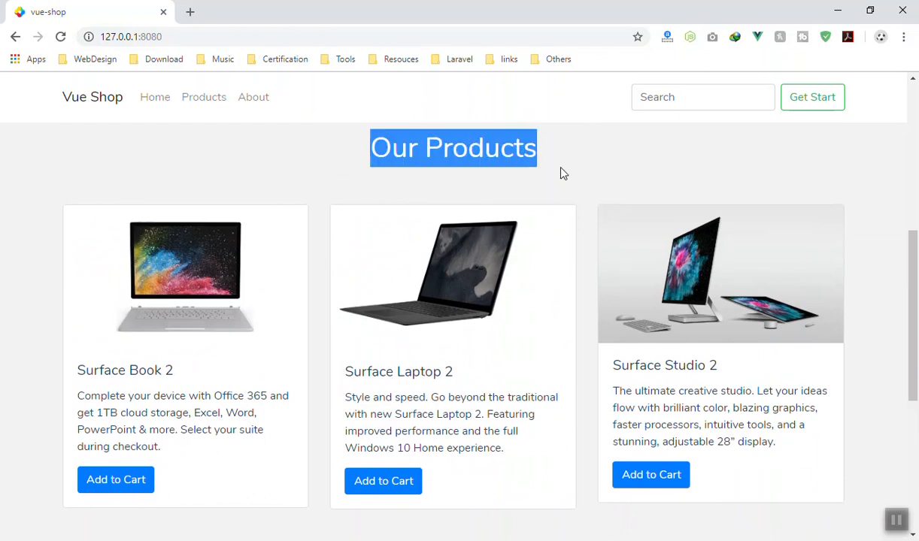
mouse_move(81, 158)
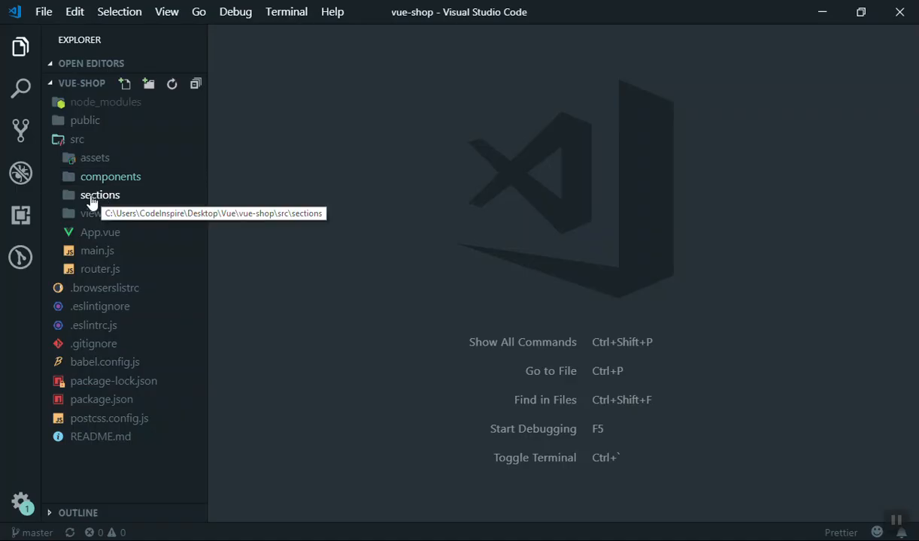
View Products.vue from src/sections and scroll through its product card markup
left_click(99, 195)
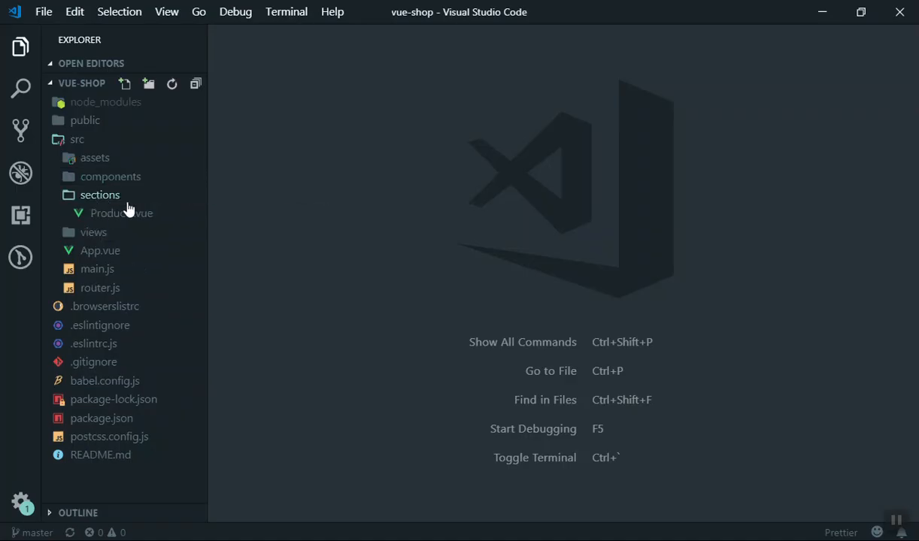
mouse_move(121, 218)
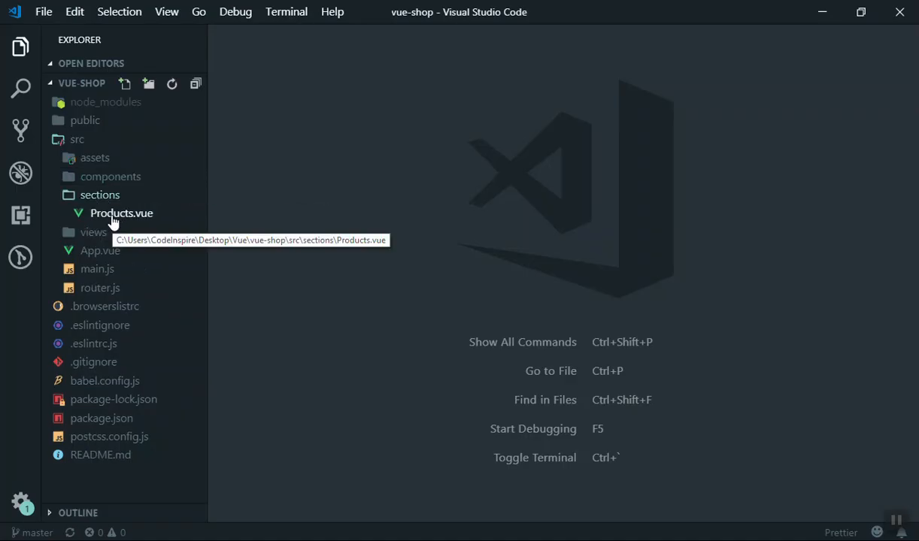
left_click(121, 213)
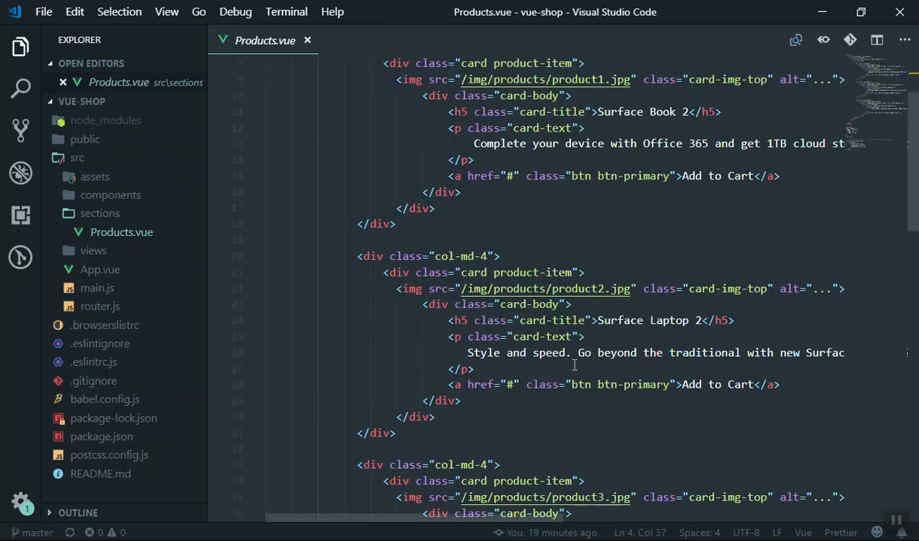
scroll("down", 3)
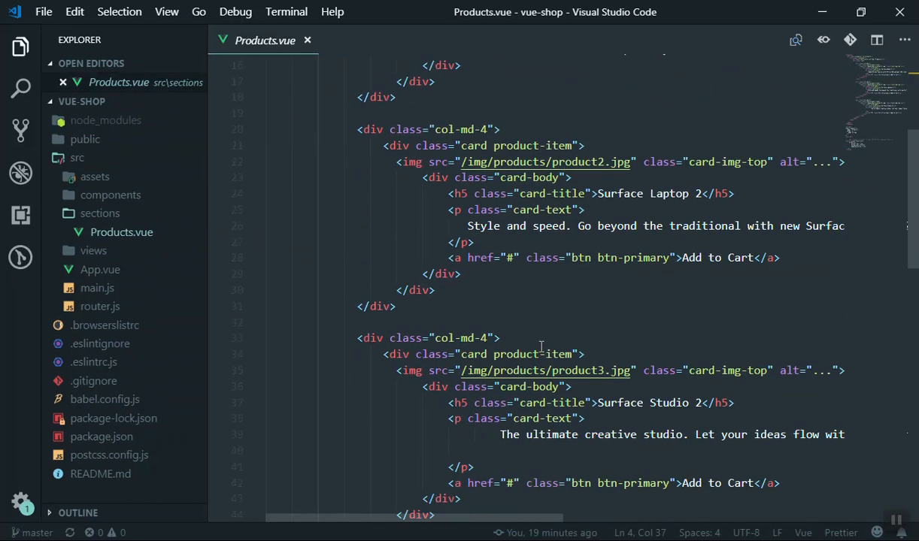
scroll("down", 3)
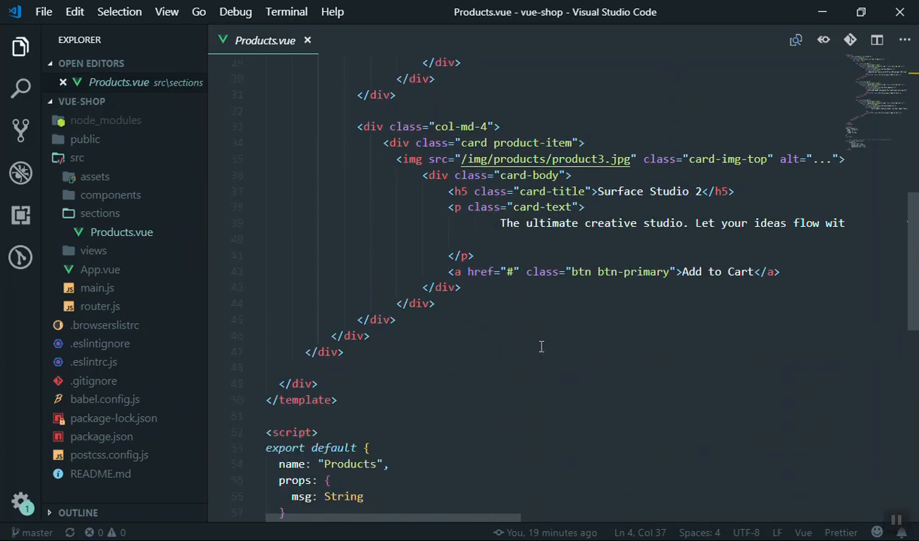
scroll("down", 3)
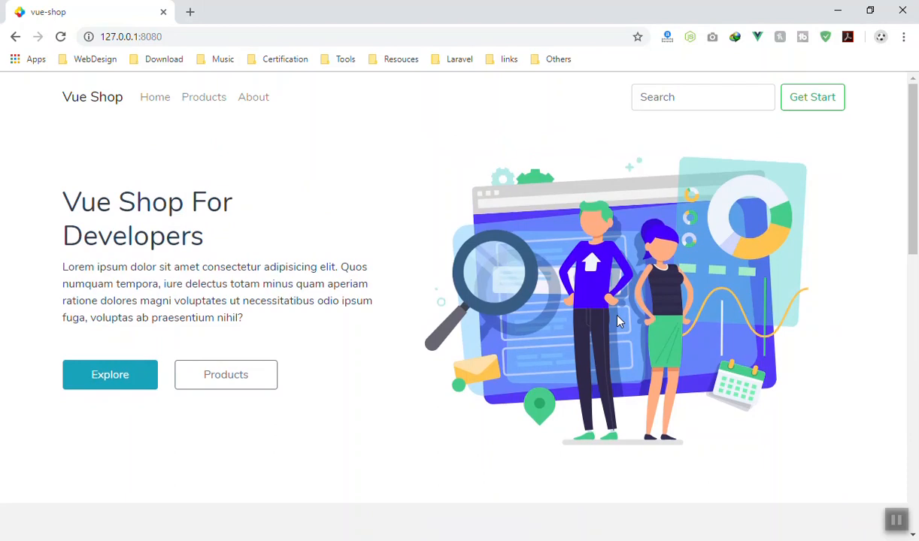
mouse_move(505, 325)
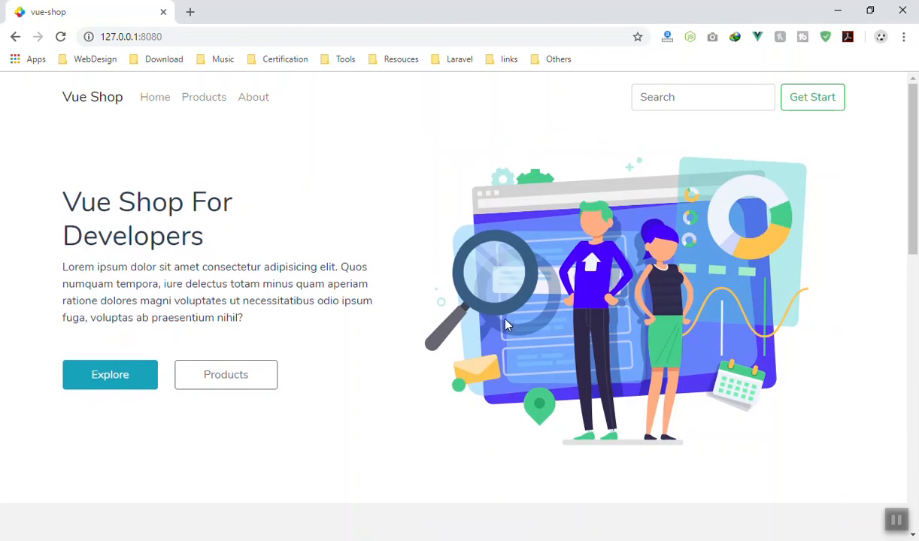
mouse_move(577, 264)
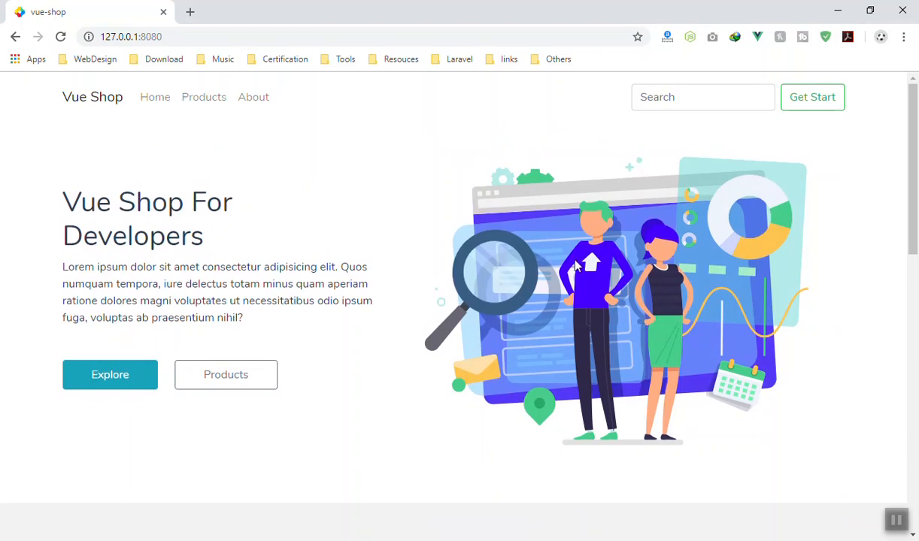
Highlight part of the hero paragraph, then switch to the Freepik tab
left_click_drag(225, 267, 328, 301)
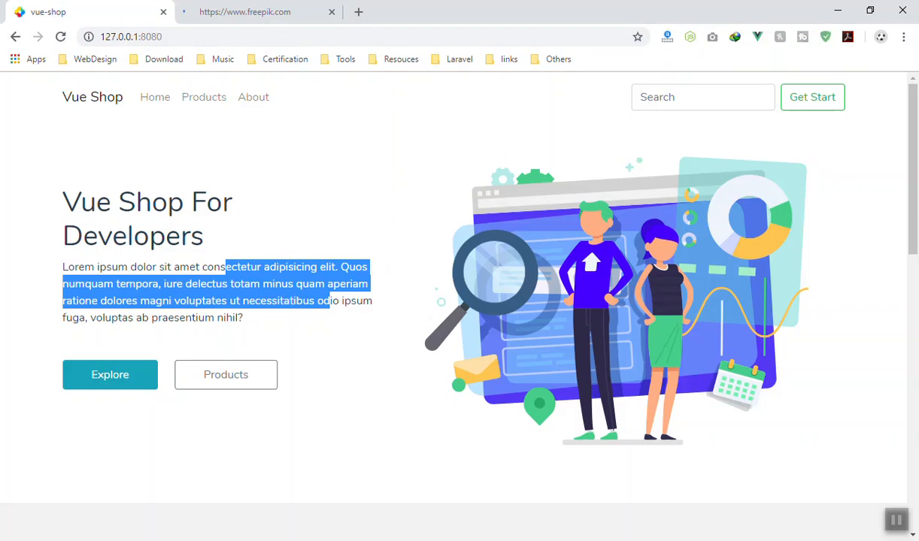
left_click(345, 310)
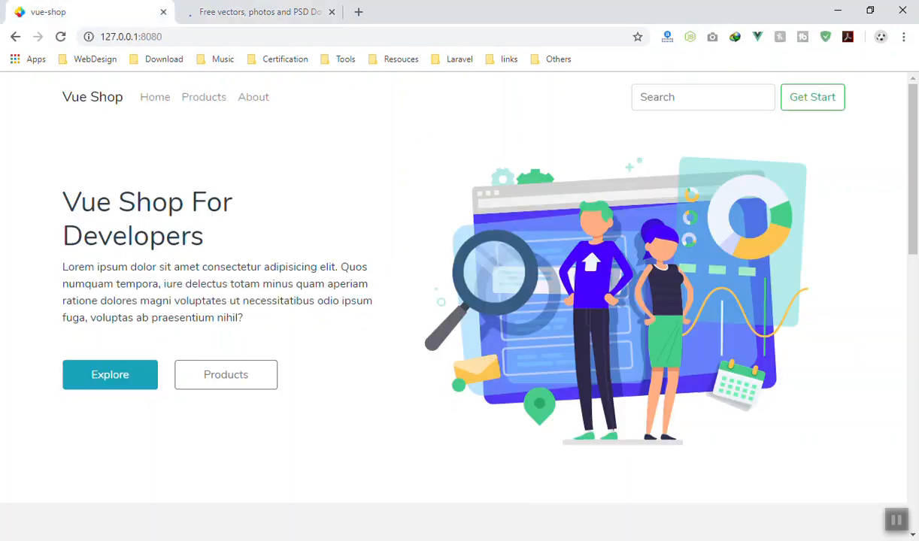
mouse_move(490, 361)
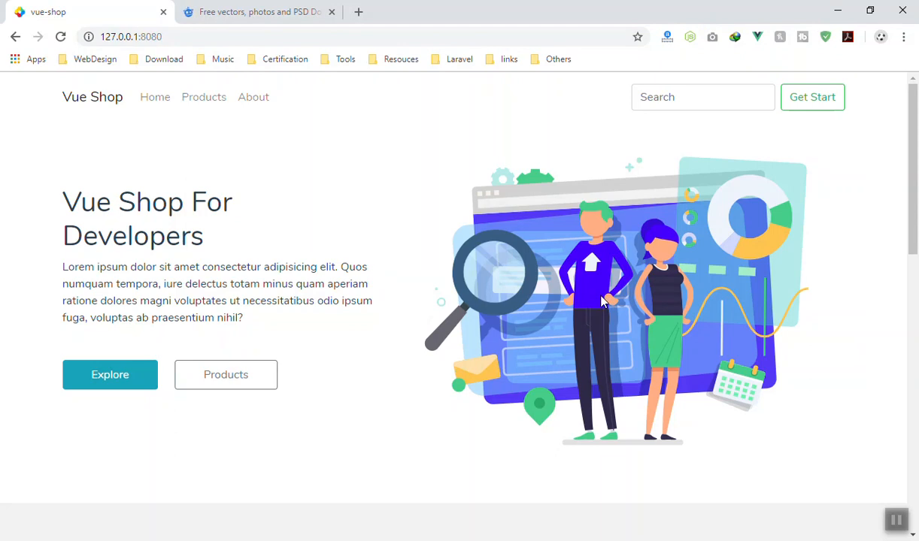
mouse_move(679, 298)
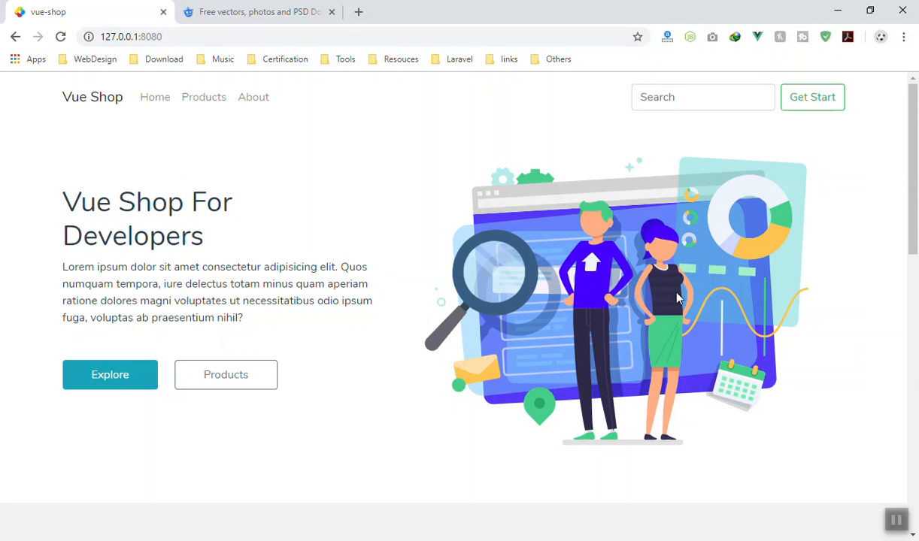
mouse_move(325, 75)
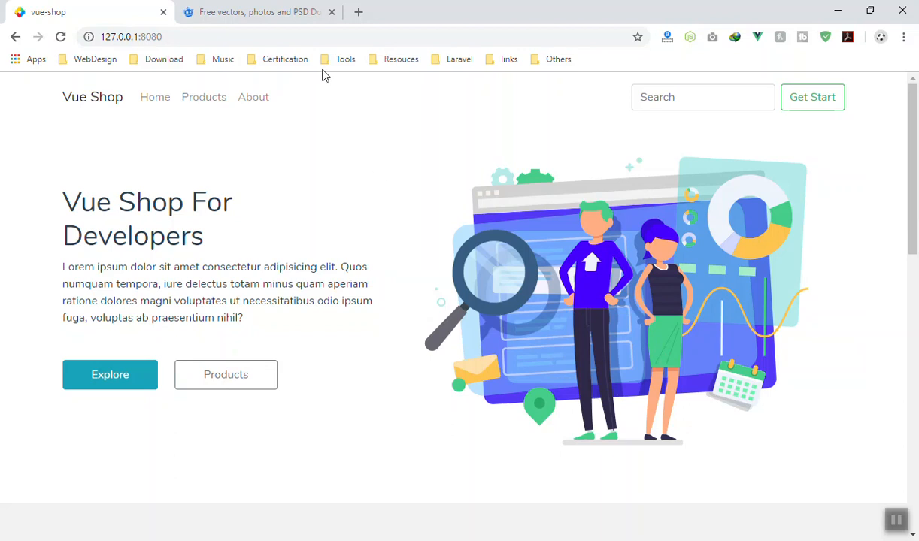
left_click(259, 12)
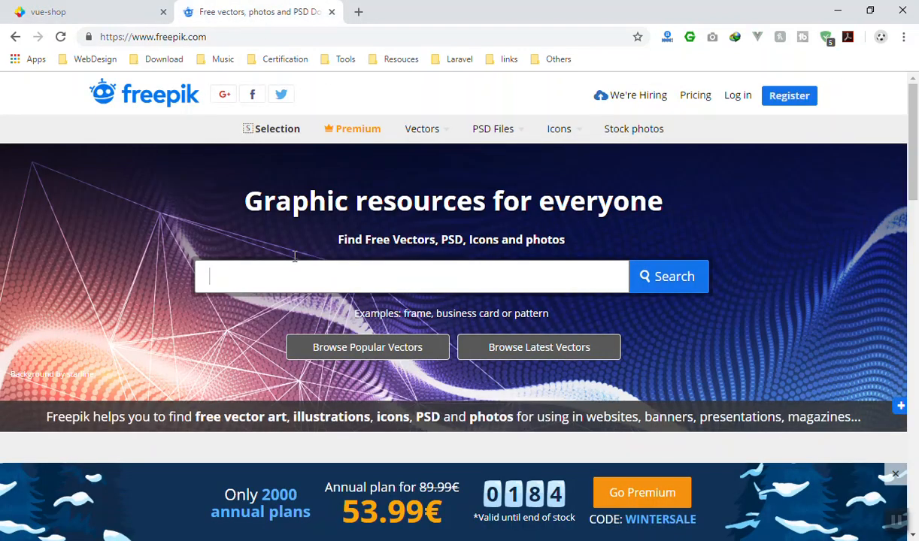
Search Freepik for "landing page" graphics
type("lad")
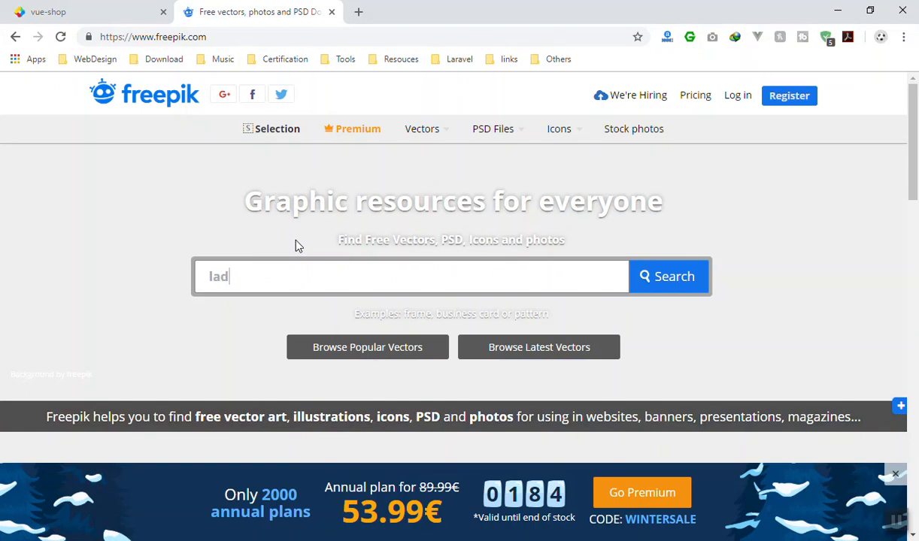
type("landing page")
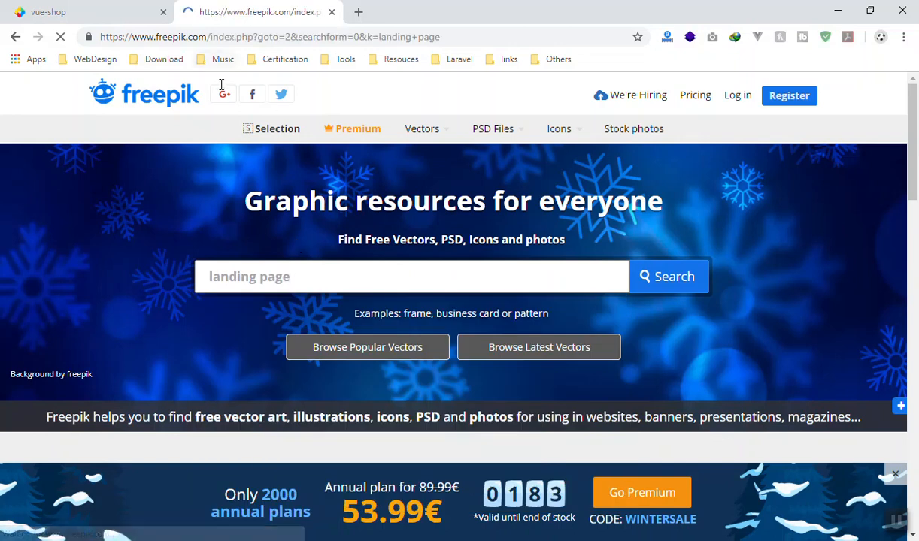
left_click(668, 277)
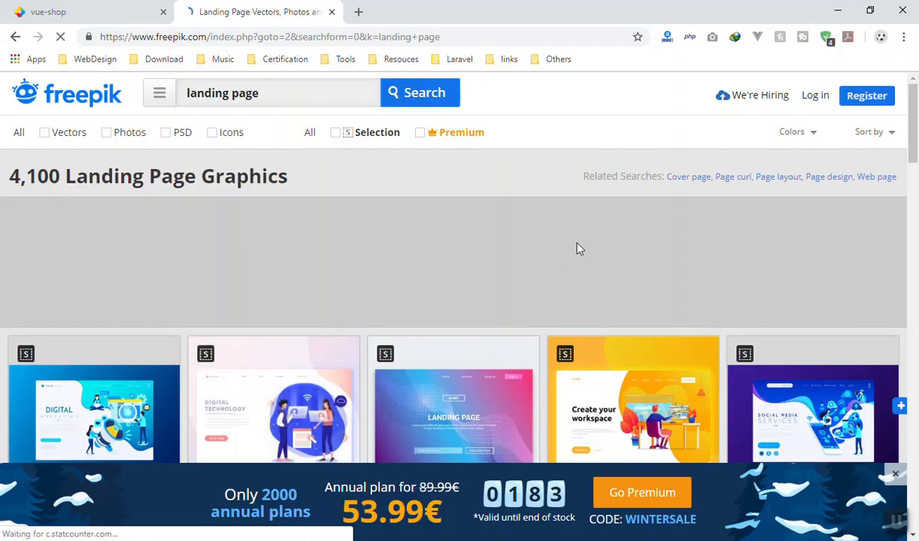
Send the Create your workspace design to its own tab and return to the results
scroll("down", 3)
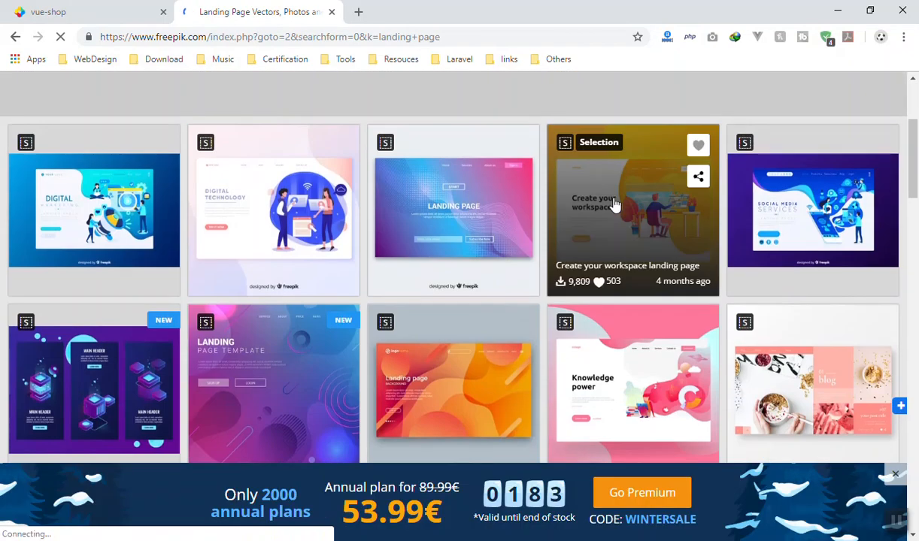
left_click(633, 210)
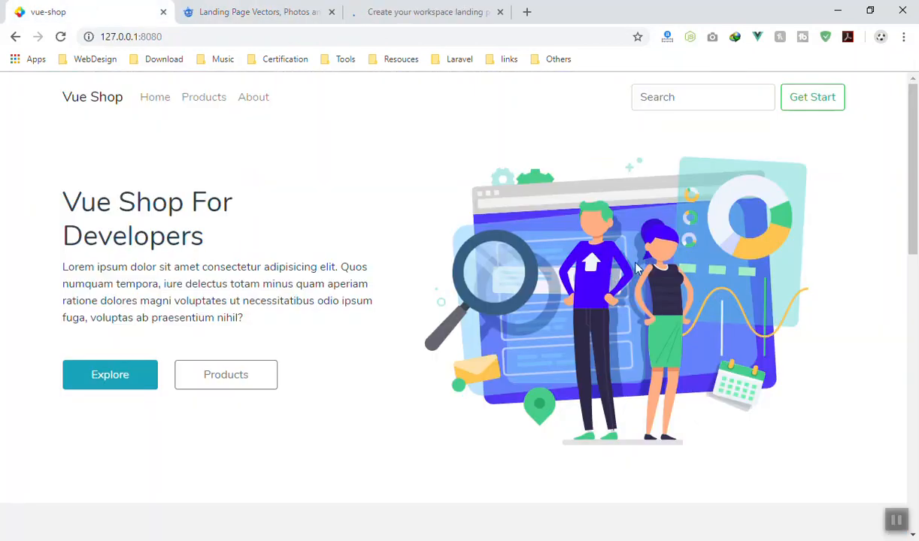
mouse_move(259, 12)
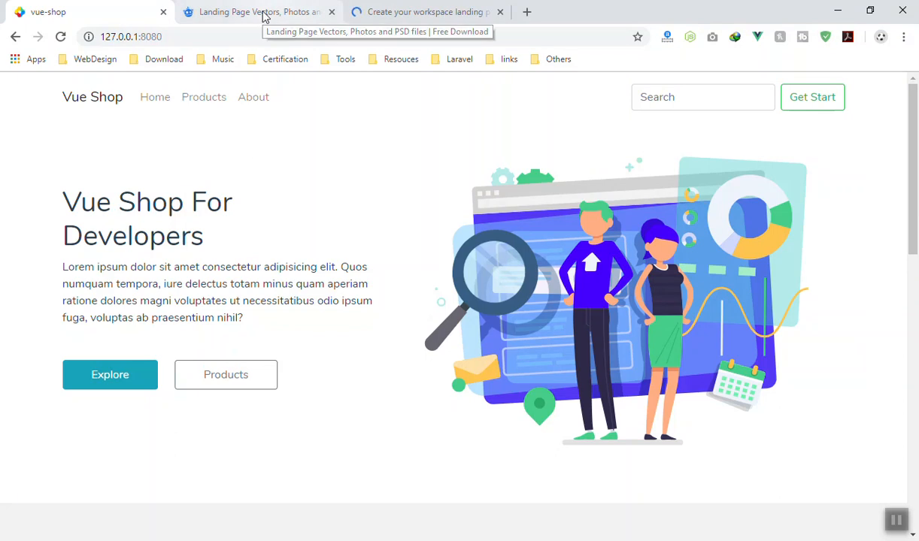
left_click(259, 12)
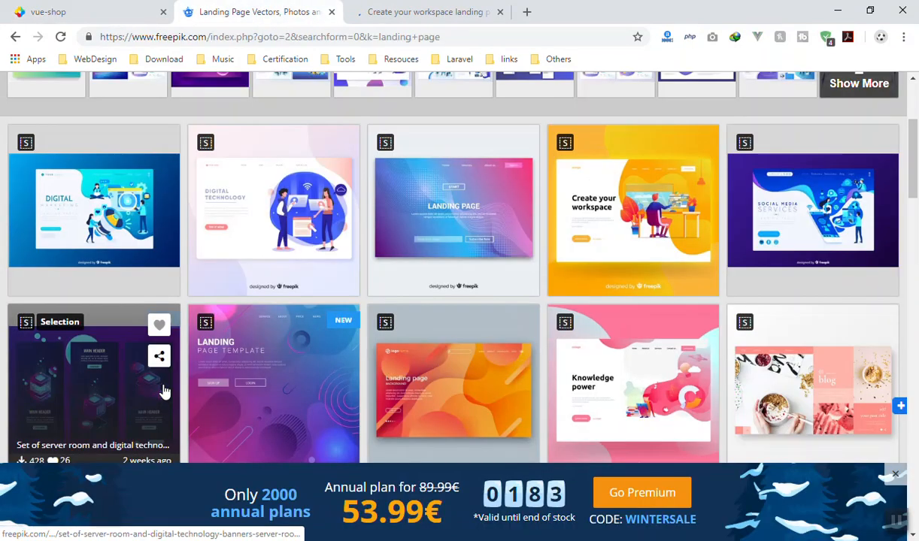
Browse further down the landing page results toward the Knowledge power vector
scroll("down", 3)
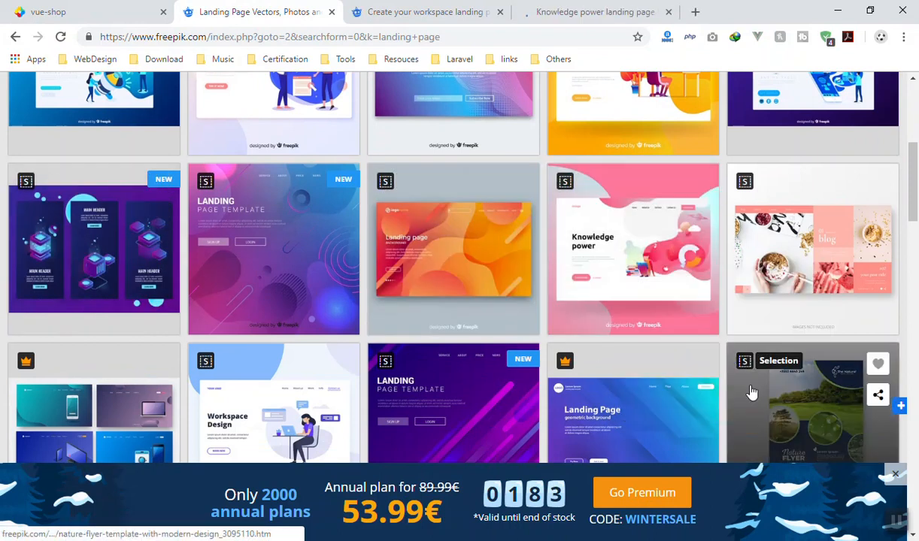
scroll("down", 3)
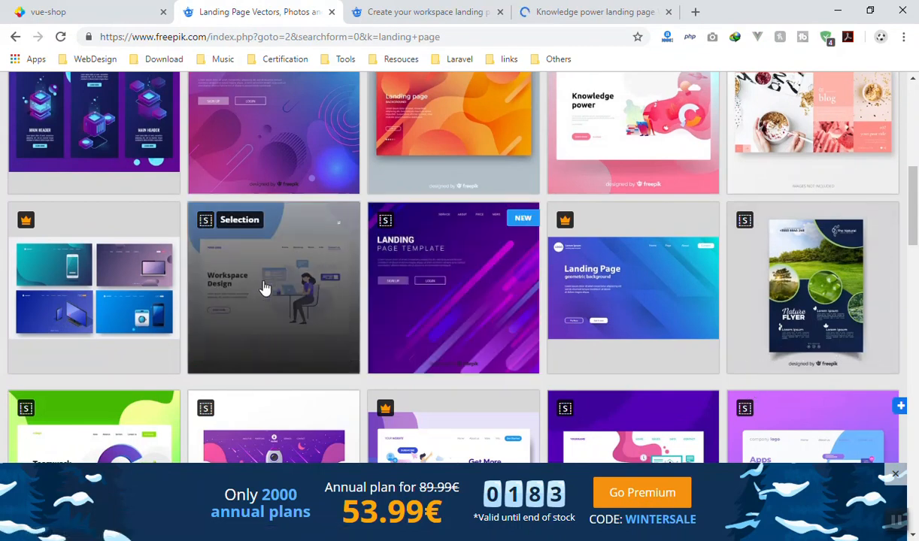
scroll("down", 3)
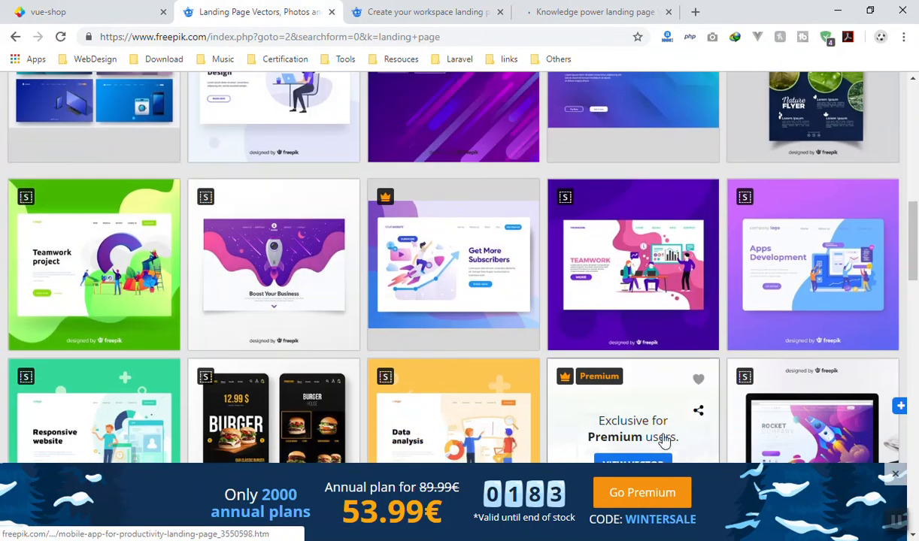
mouse_move(521, 355)
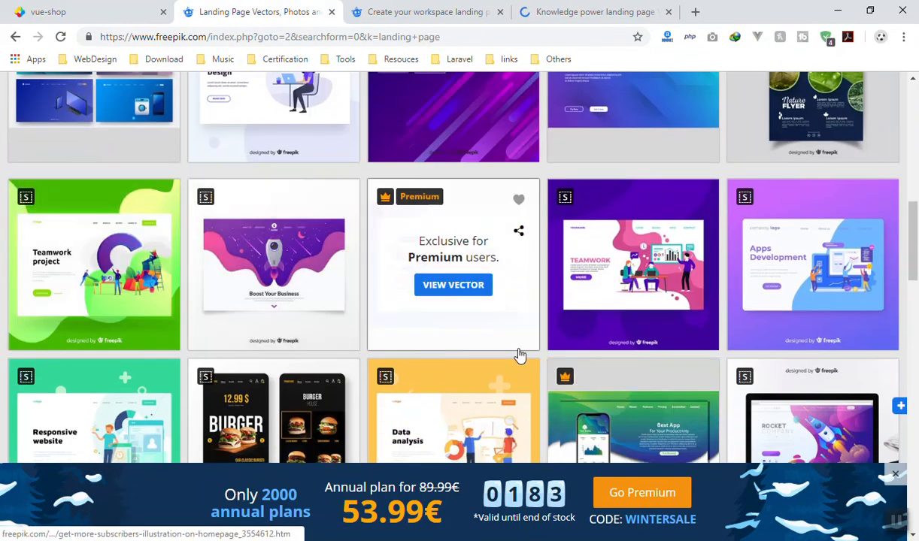
scroll("down", 3)
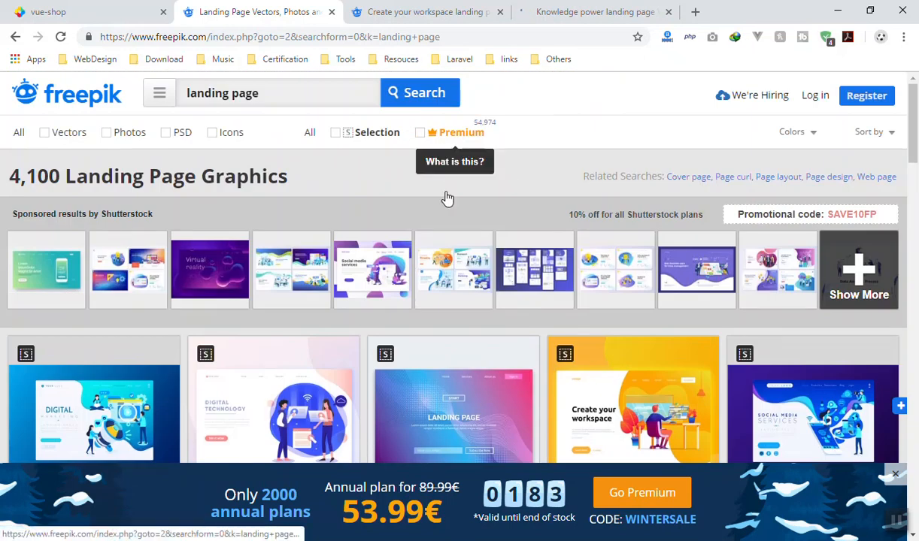
scroll("down", 3)
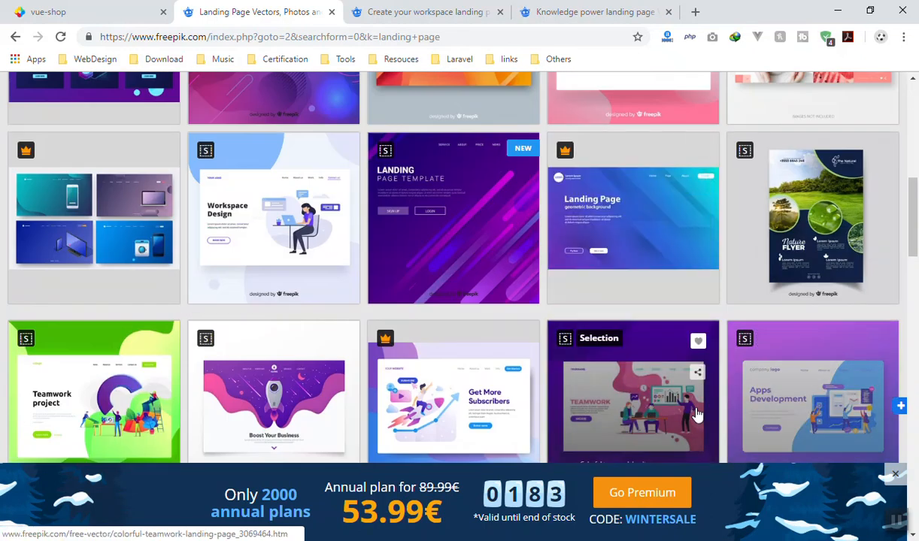
mouse_move(453, 400)
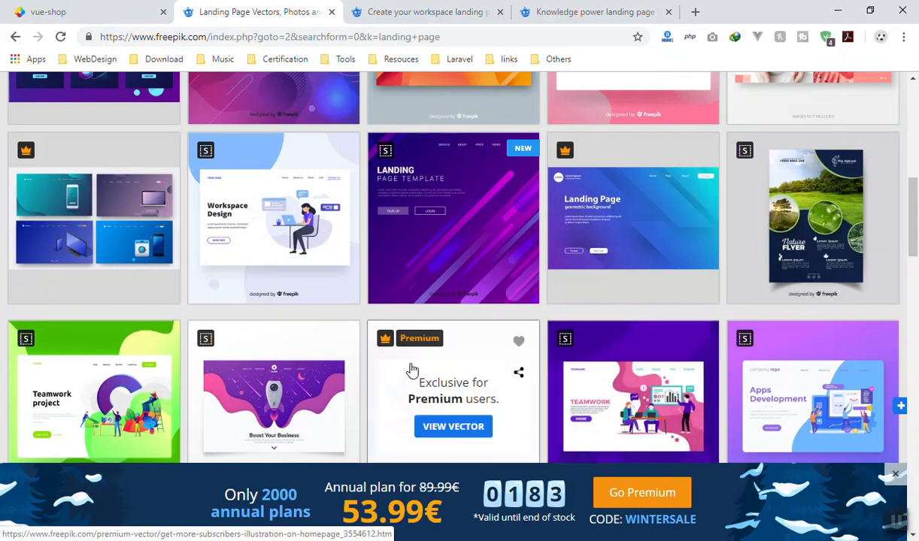
mouse_move(519, 343)
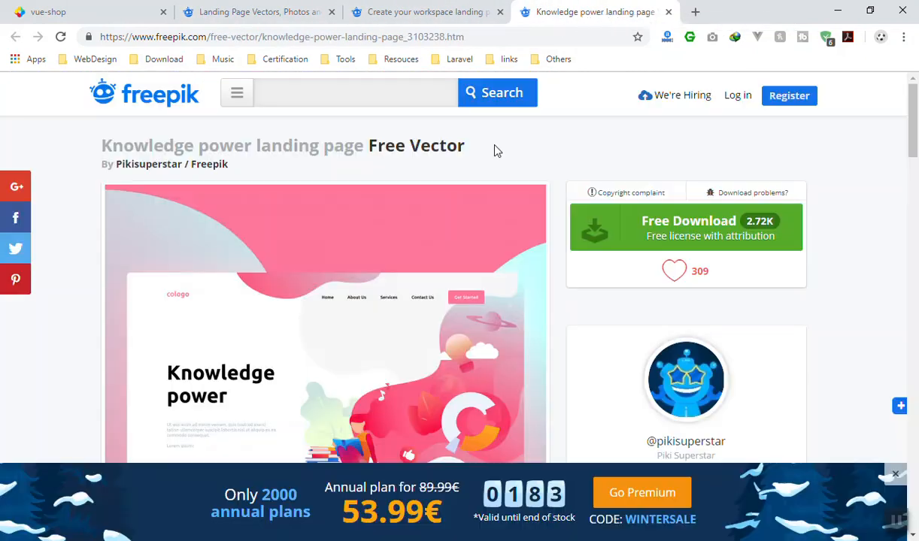
Look over the Knowledge power vector page, then return to the Vue Shop tab
scroll("down", 3)
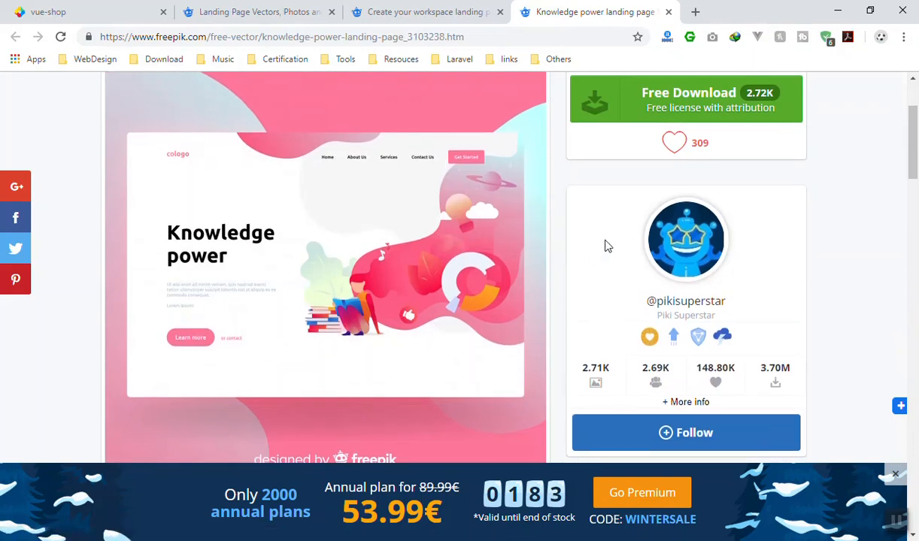
scroll("down", 3)
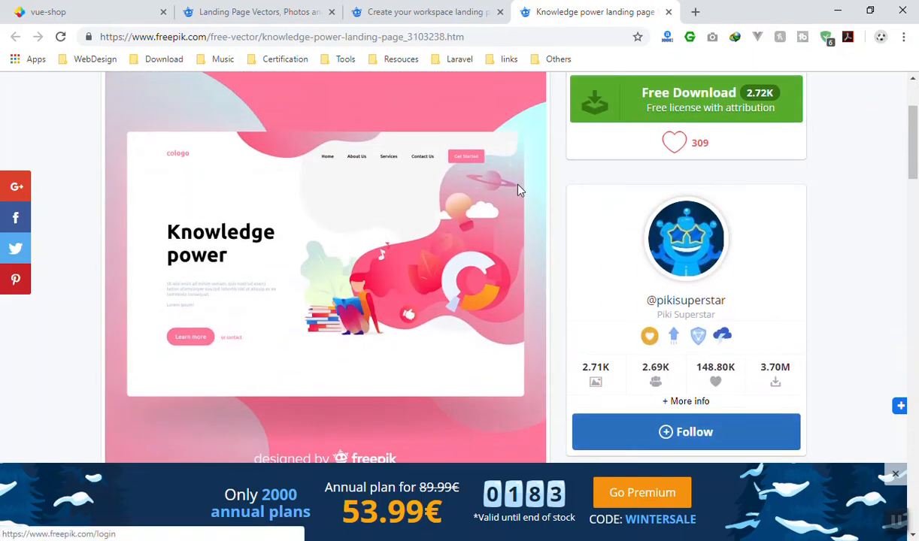
mouse_move(772, 316)
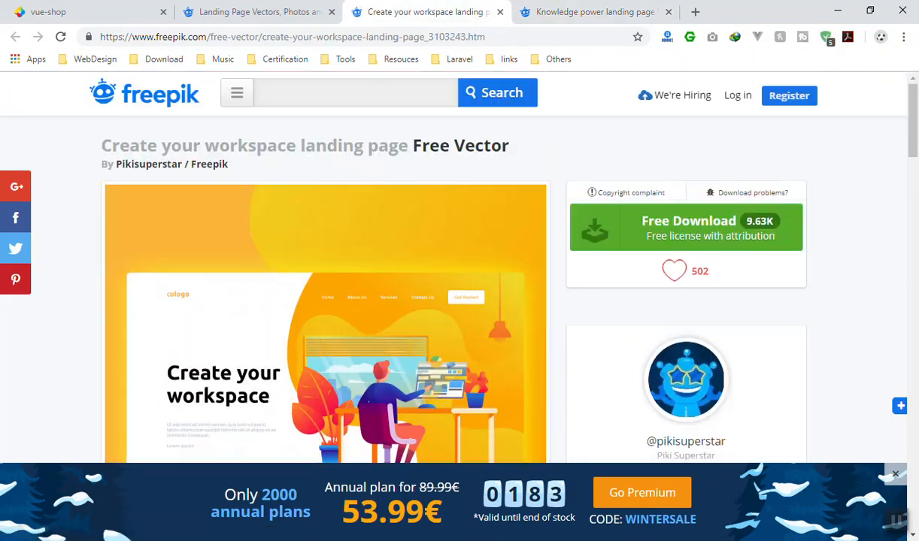
left_click(48, 12)
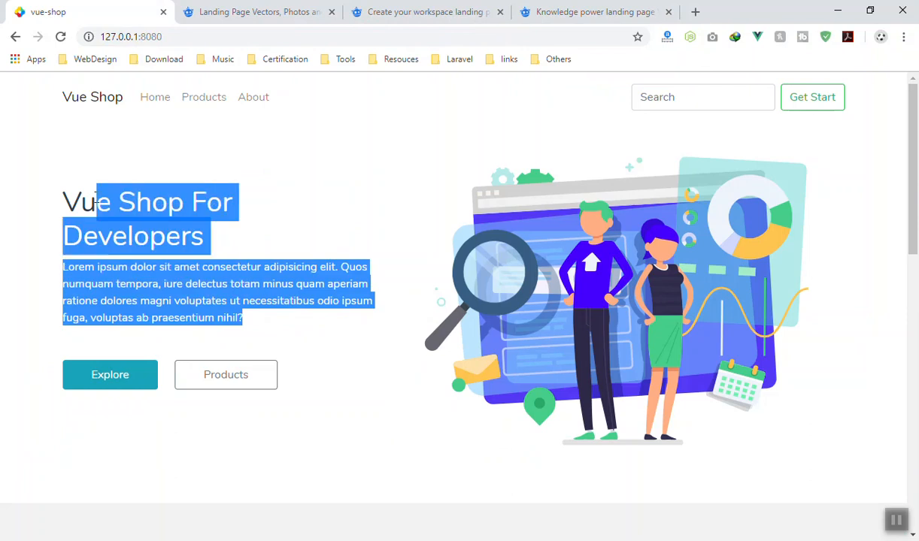
Navigate into vue-shop/public/img/svg and select graphic.svg beside product.svg
left_click(233, 258)
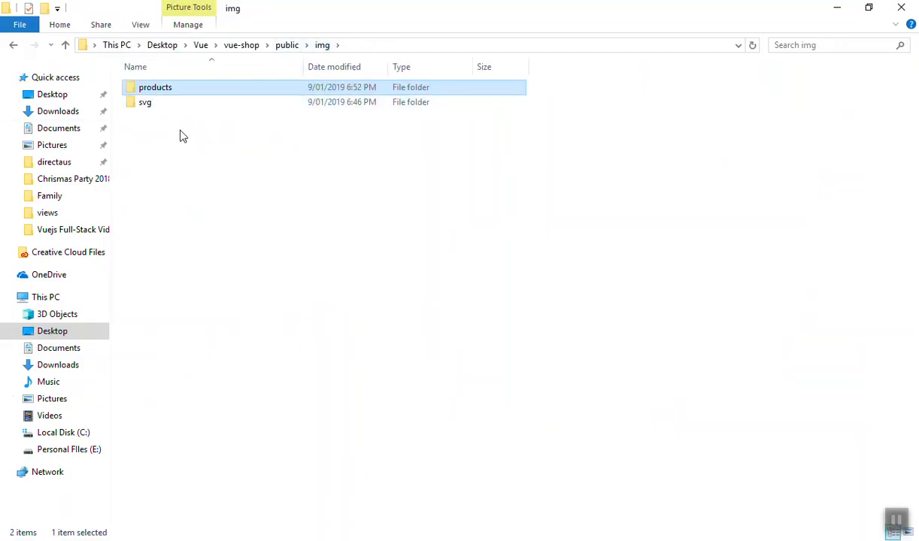
double_click(155, 86)
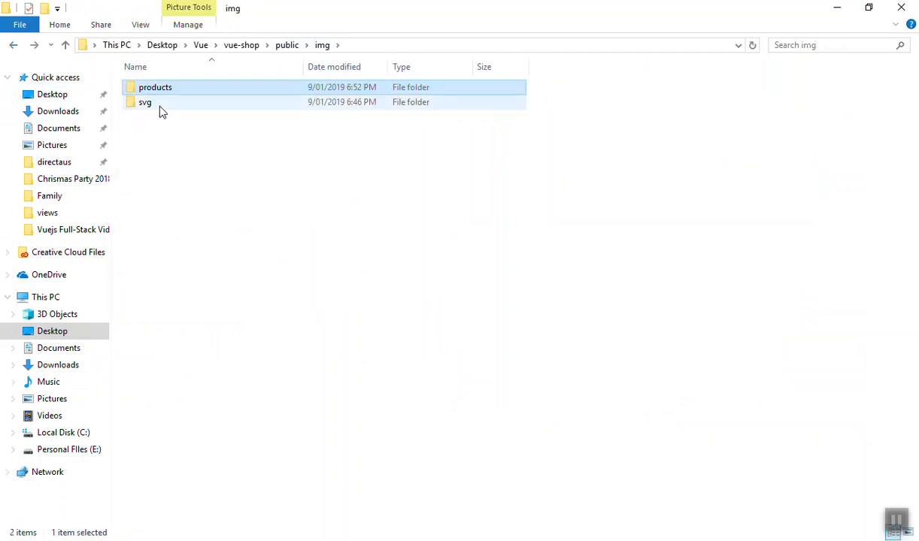
double_click(144, 102)
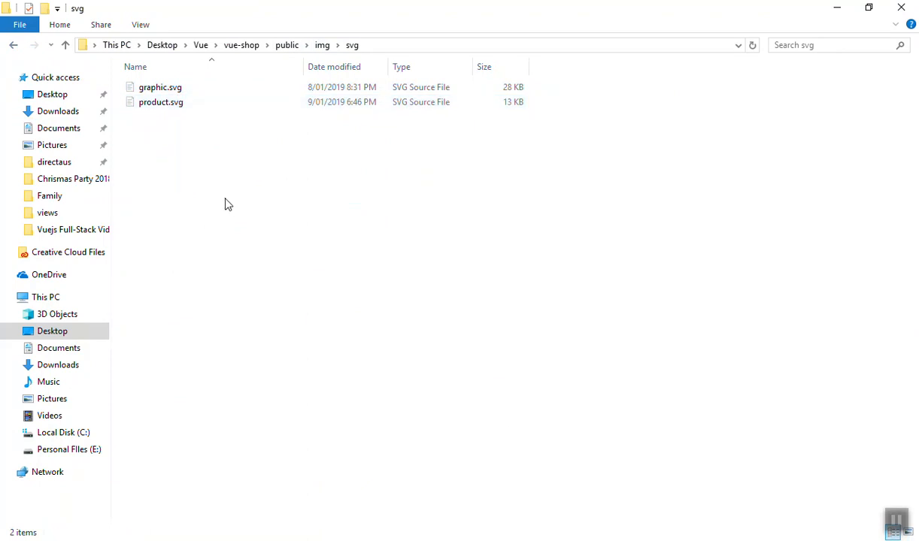
left_click(160, 88)
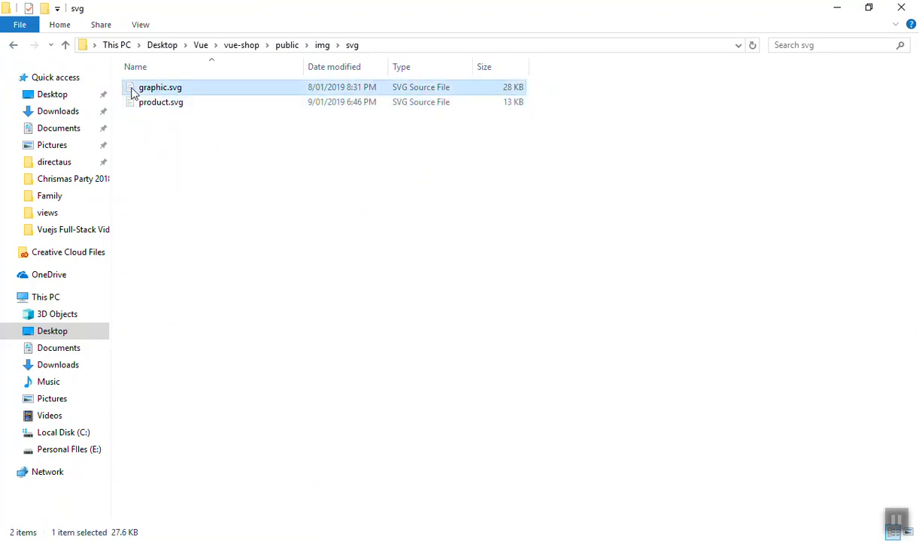
mouse_move(508, 102)
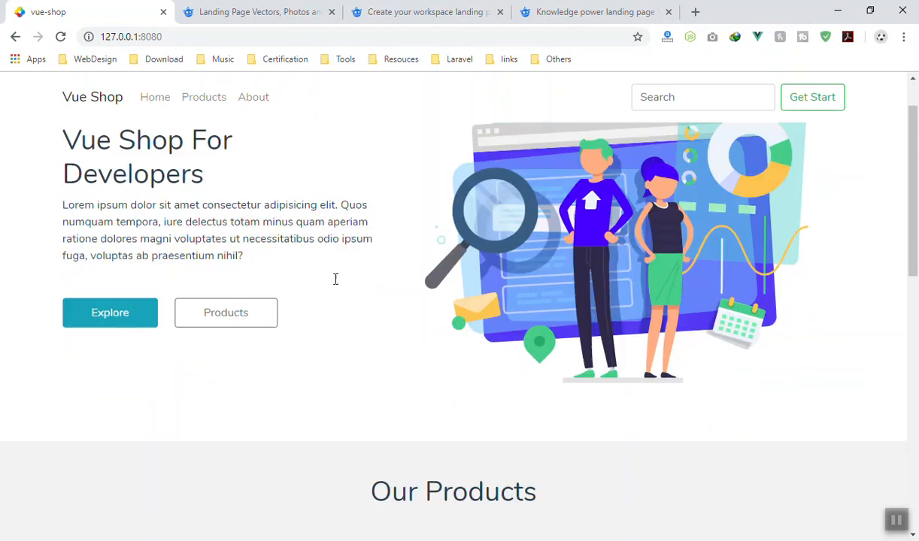
scroll("down", 3)
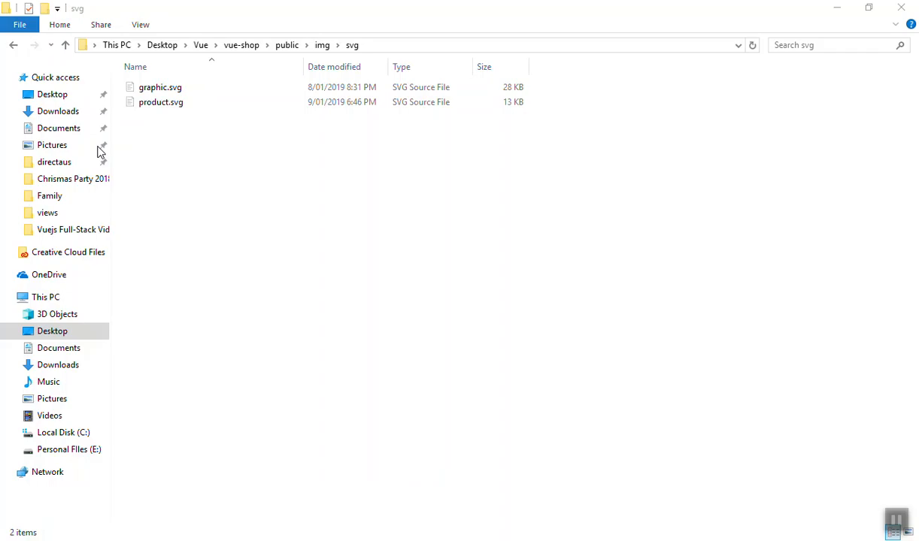
left_click(159, 102)
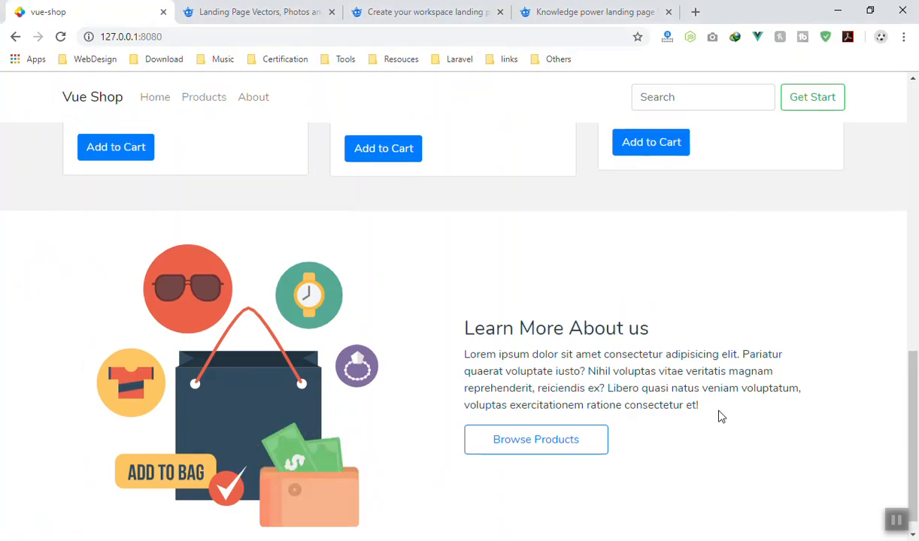
left_click(594, 12)
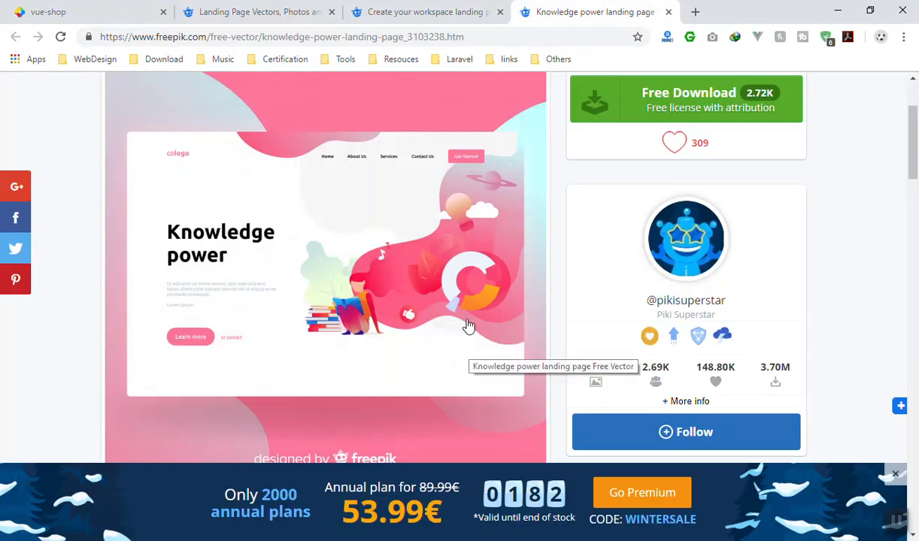
scroll("down", 3)
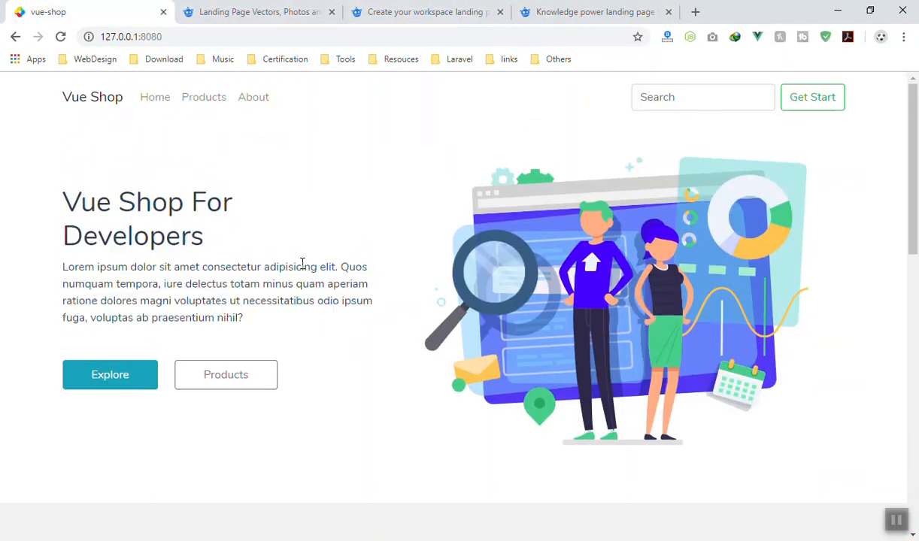
mouse_move(336, 295)
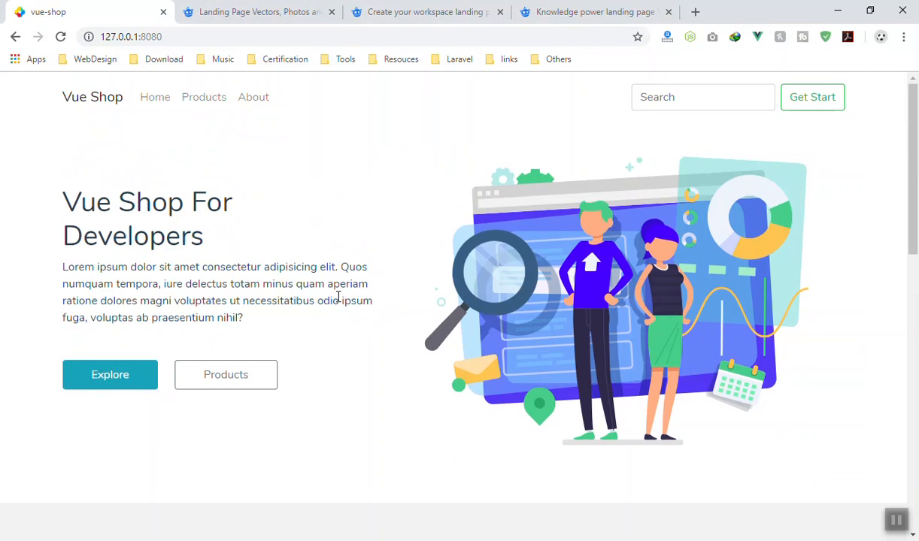
mouse_move(442, 241)
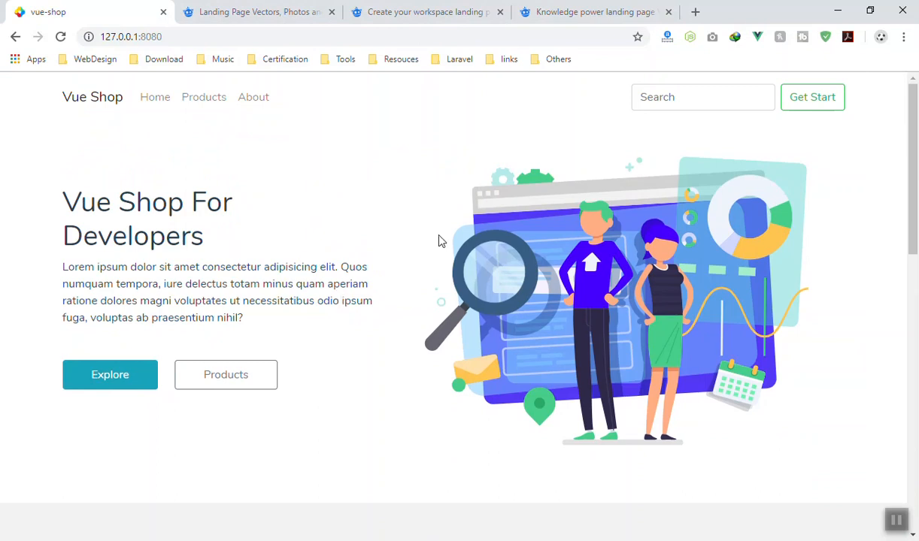
left_click(427, 12)
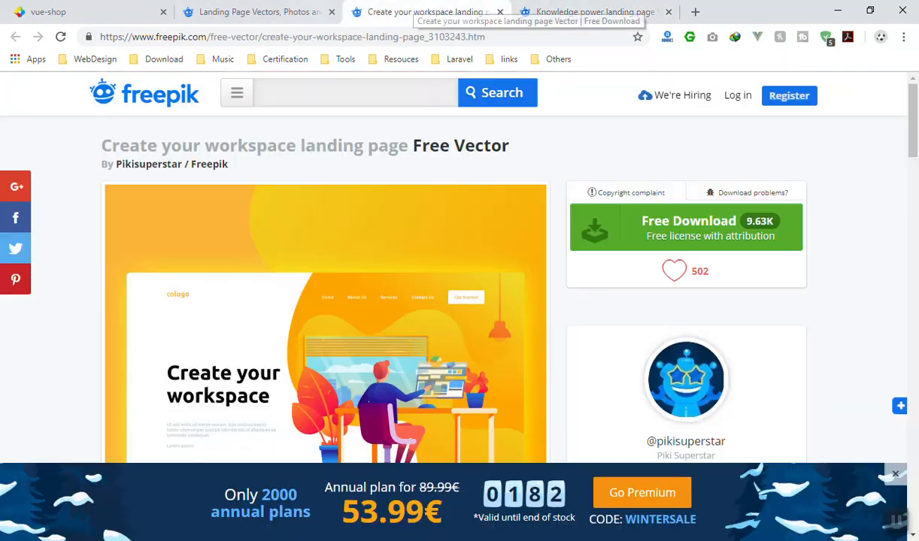
left_click(48, 12)
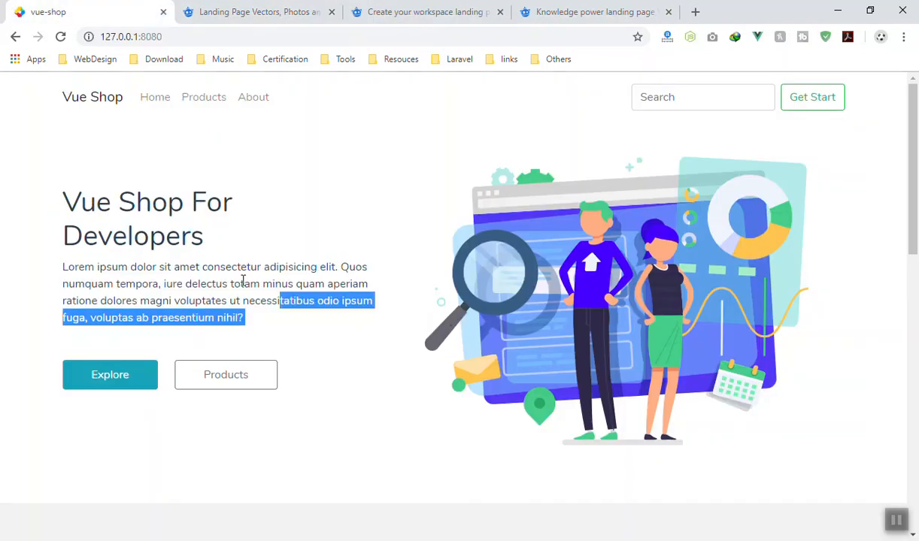
left_click(349, 201)
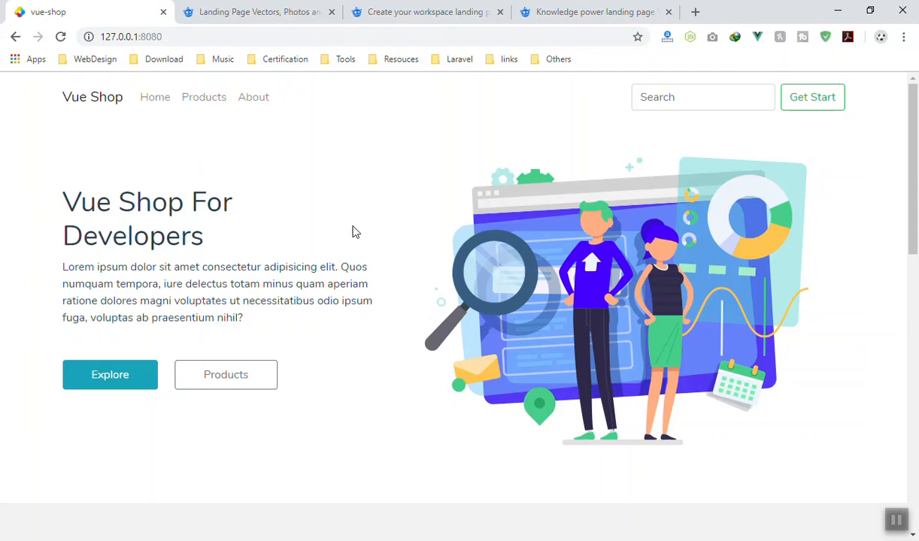
mouse_move(349, 327)
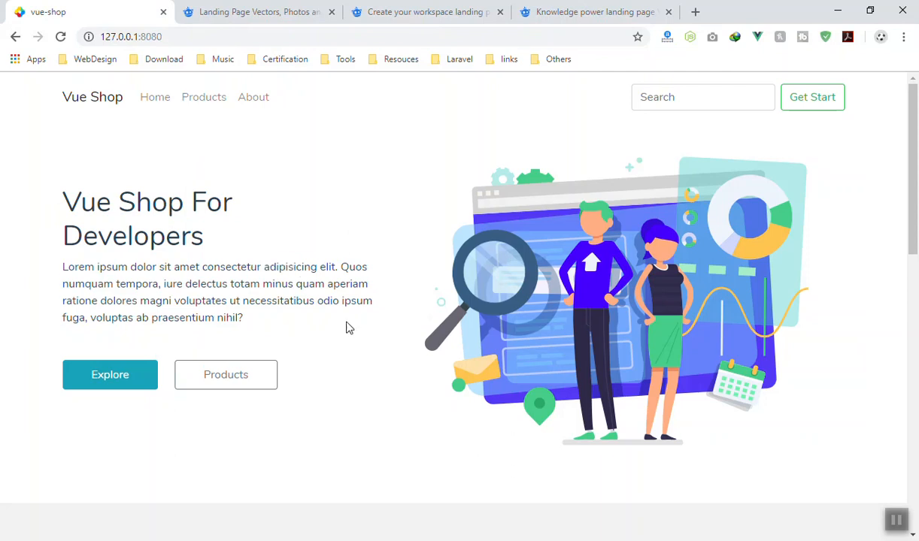
mouse_move(346, 322)
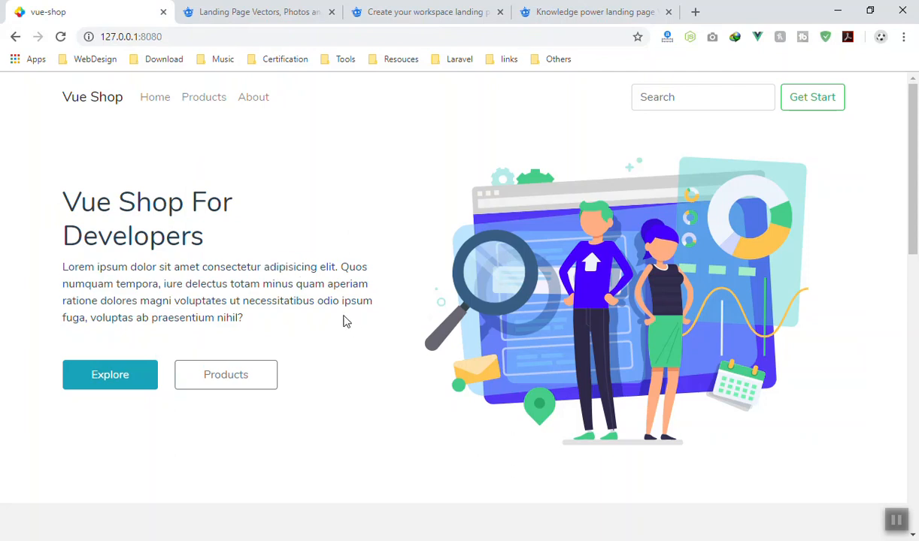